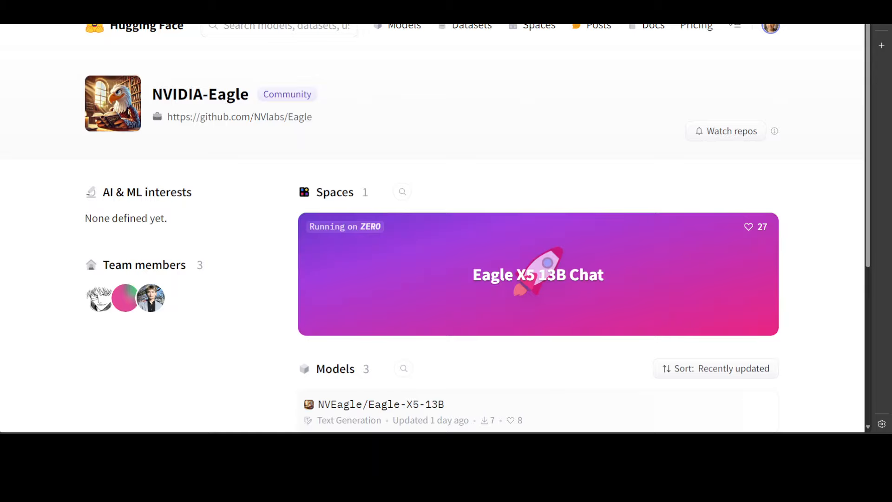
- Open the NVEagle/Eagle-X5-7B model page and browse its model card and example image
{"action": "scroll", "scroll_direction": "down", "scroll_amount": 3}
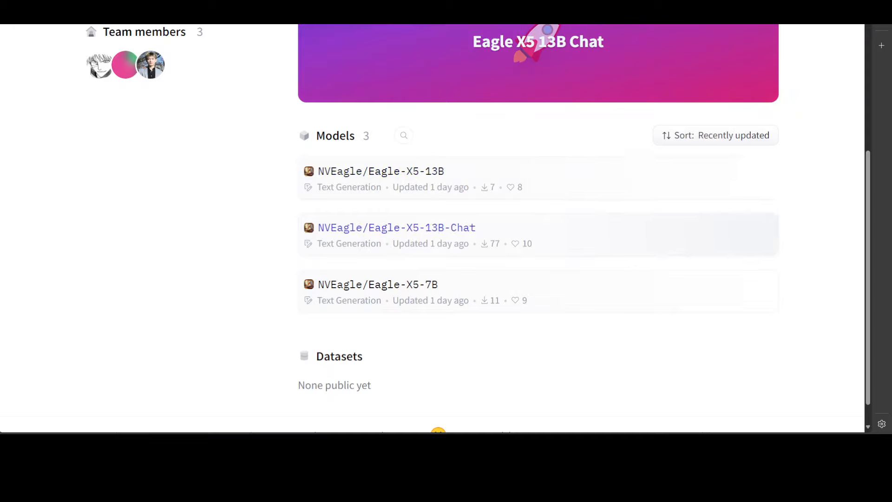
{"action": "mouse_move", "coordinate": [377, 284]}
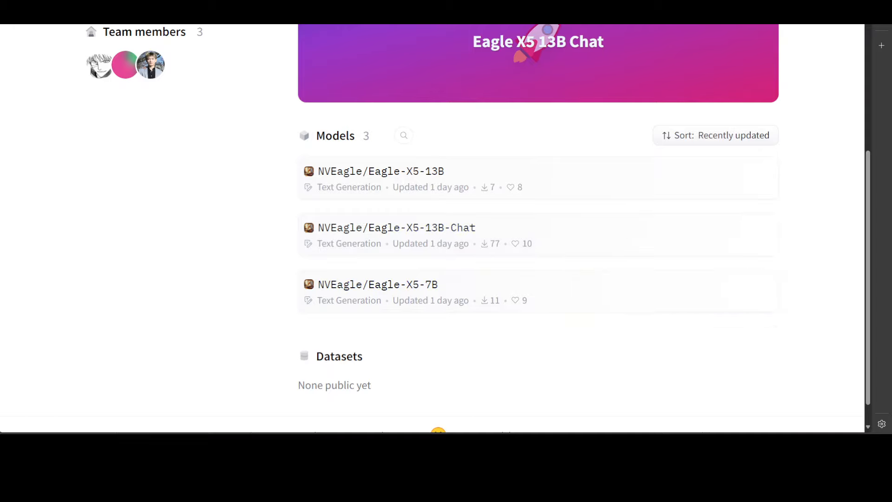
{"action": "mouse_move", "coordinate": [377, 284]}
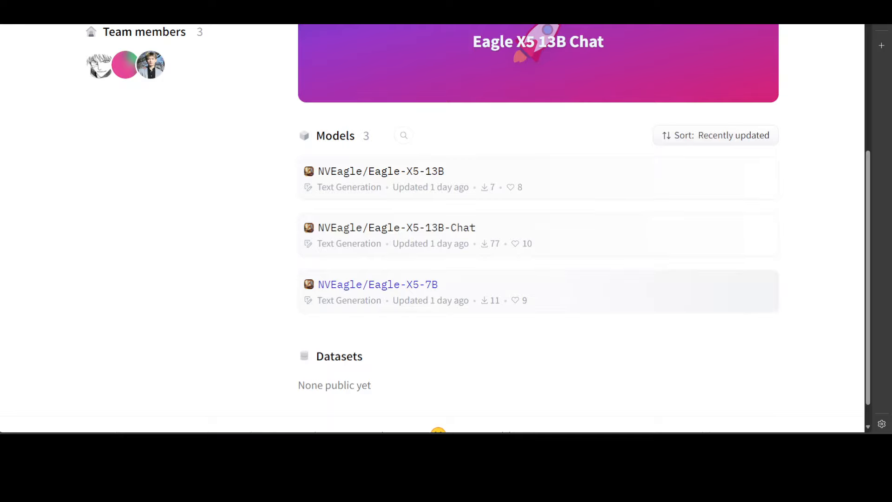
{"action": "left_click", "coordinate": [377, 284]}
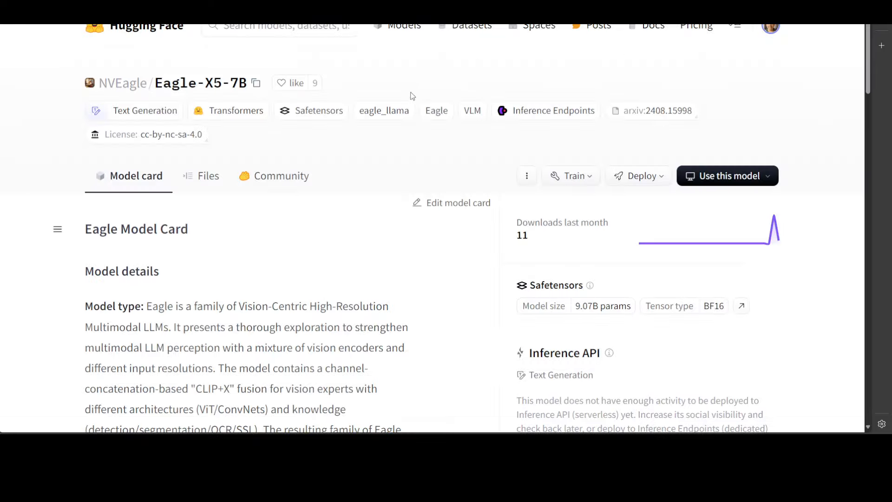
{"action": "mouse_move", "coordinate": [402, 141]}
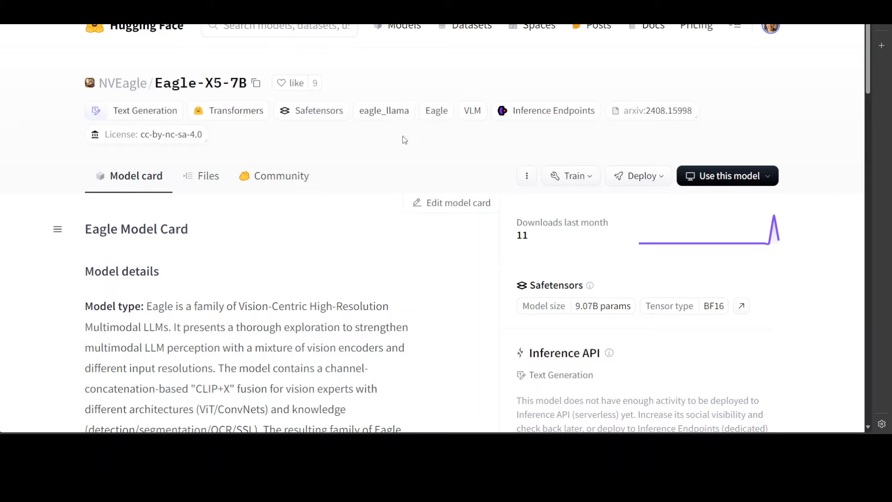
{"action": "scroll", "scroll_direction": "down", "scroll_amount": 3}
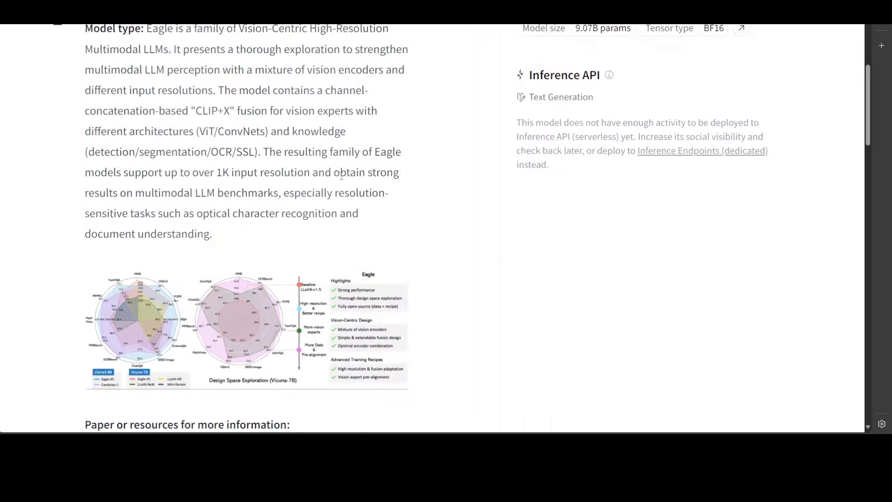
{"action": "scroll", "scroll_direction": "down", "scroll_amount": 3}
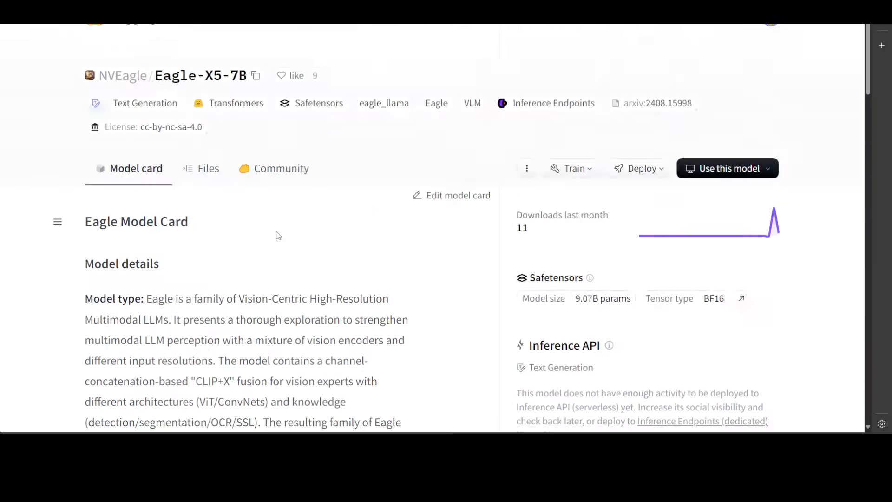
{"action": "scroll", "scroll_direction": "up", "scroll_amount": 3}
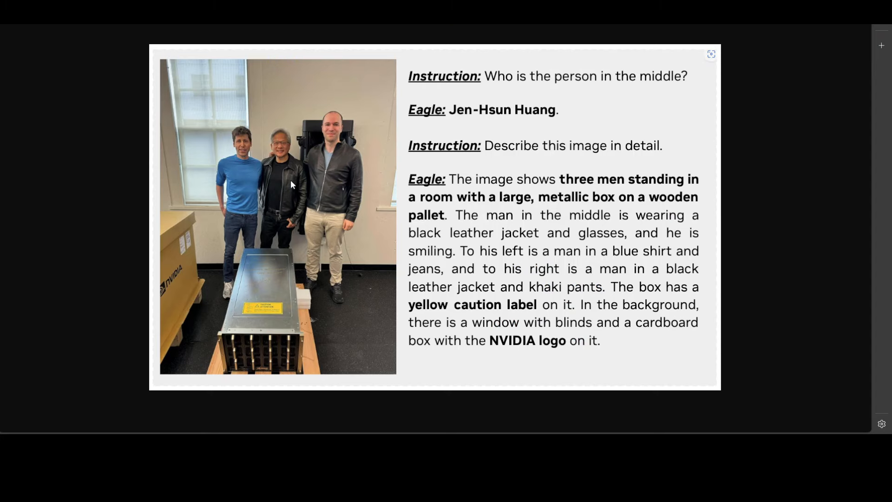
{"action": "mouse_move", "coordinate": [288, 191]}
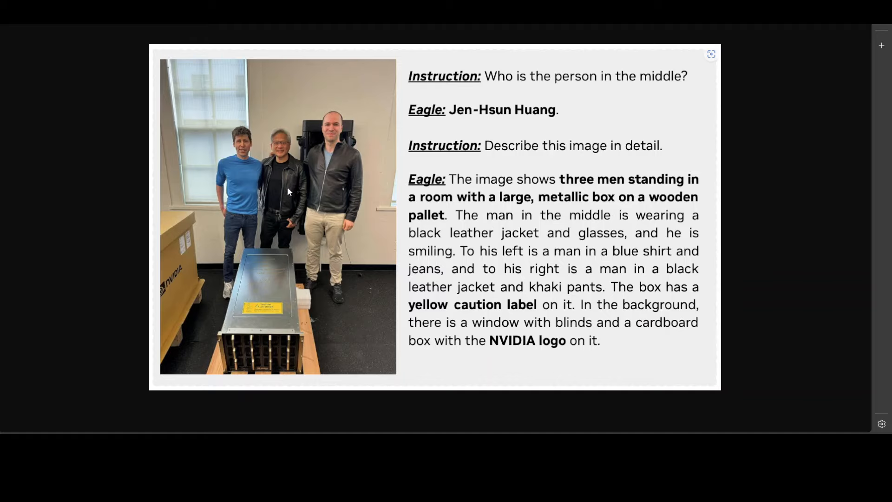
{"action": "mouse_move", "coordinate": [548, 119]}
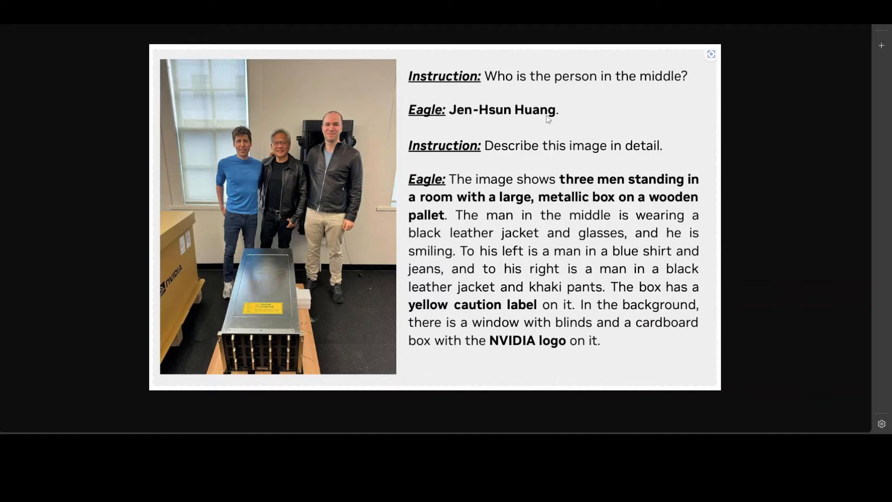
{"action": "mouse_move", "coordinate": [538, 103]}
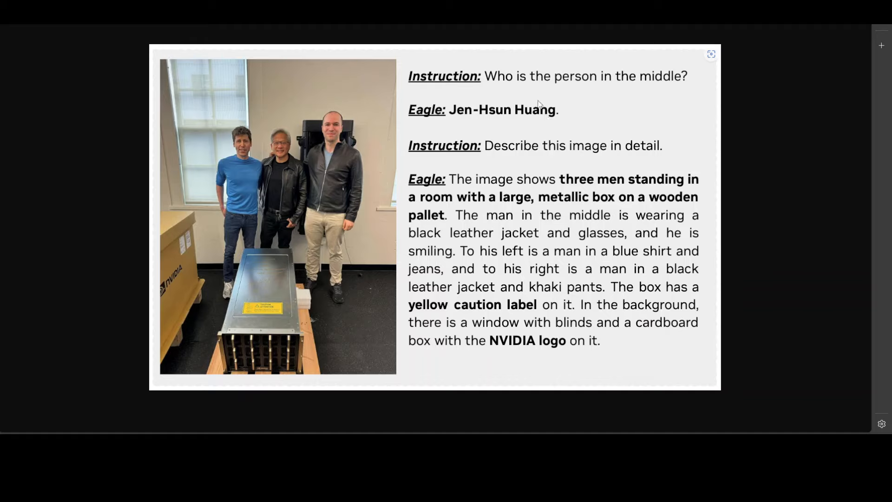
{"action": "mouse_move", "coordinate": [541, 100]}
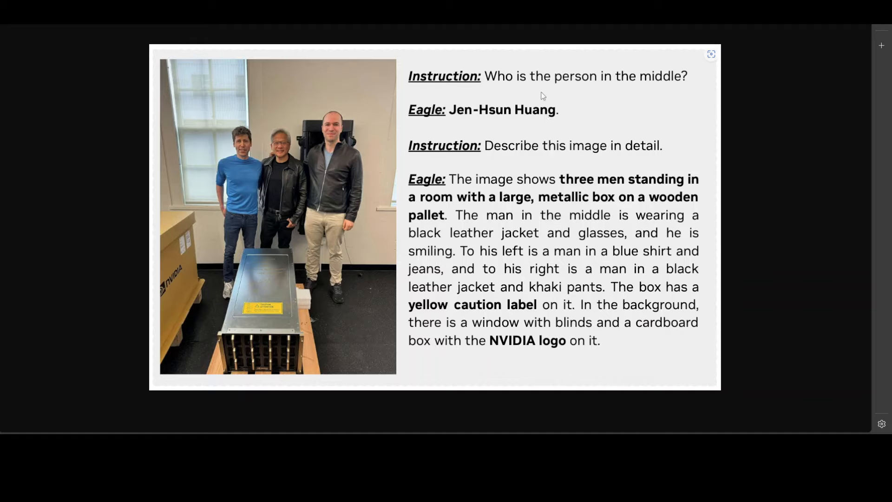
{"action": "mouse_move", "coordinate": [455, 118]}
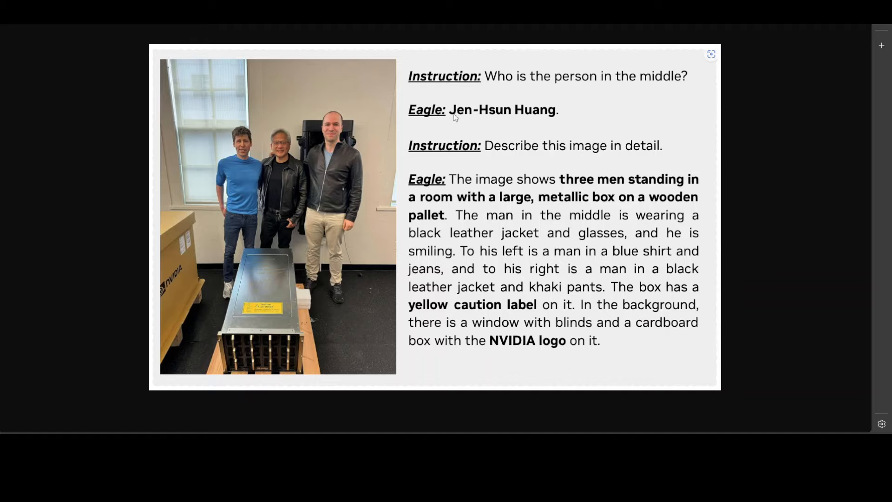
{"action": "mouse_move", "coordinate": [568, 114]}
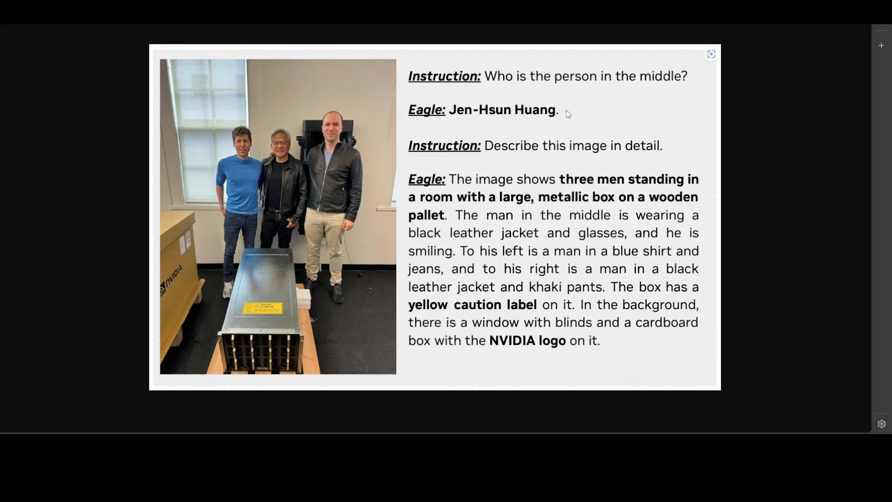
{"action": "mouse_move", "coordinate": [687, 208]}
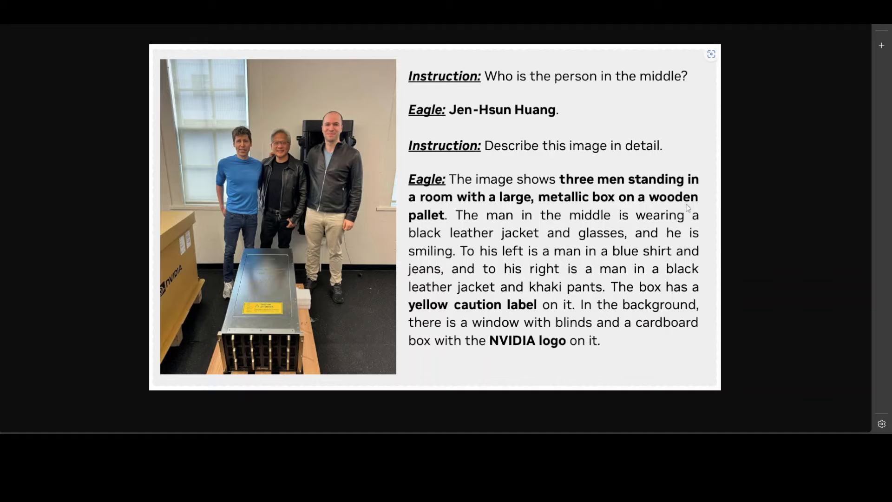
{"action": "mouse_move", "coordinate": [466, 201]}
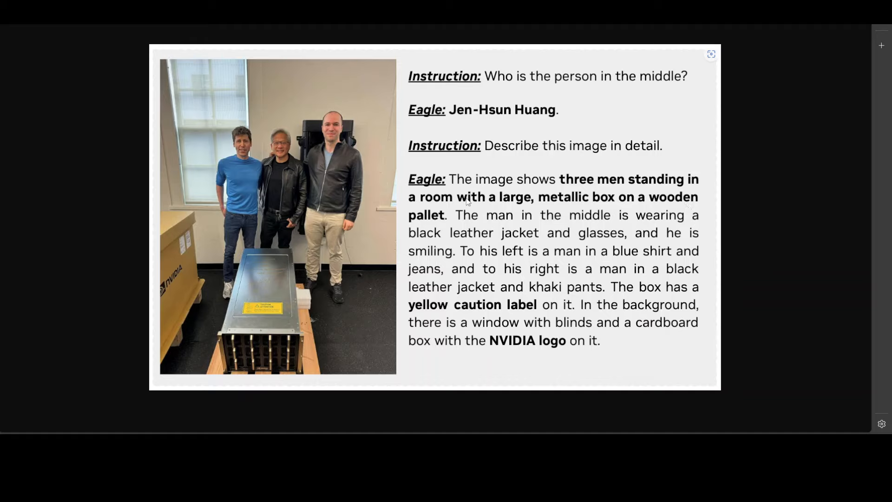
{"action": "mouse_move", "coordinate": [511, 350]}
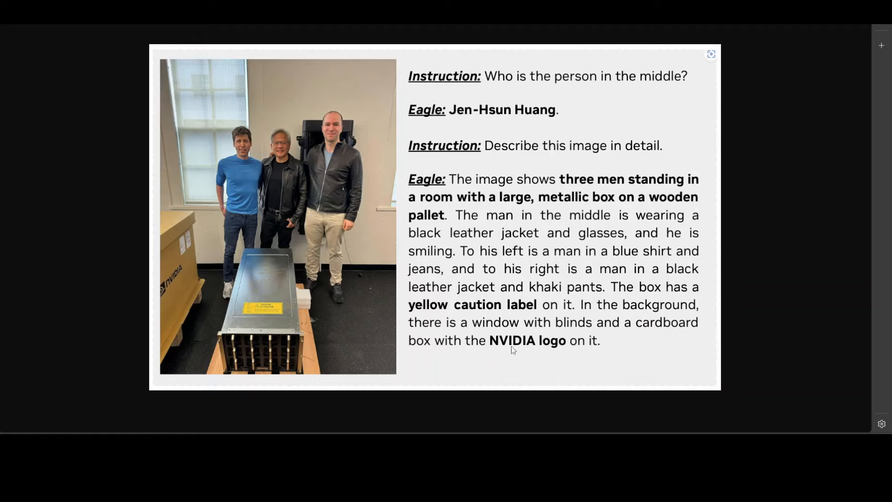
{"action": "mouse_move", "coordinate": [533, 349]}
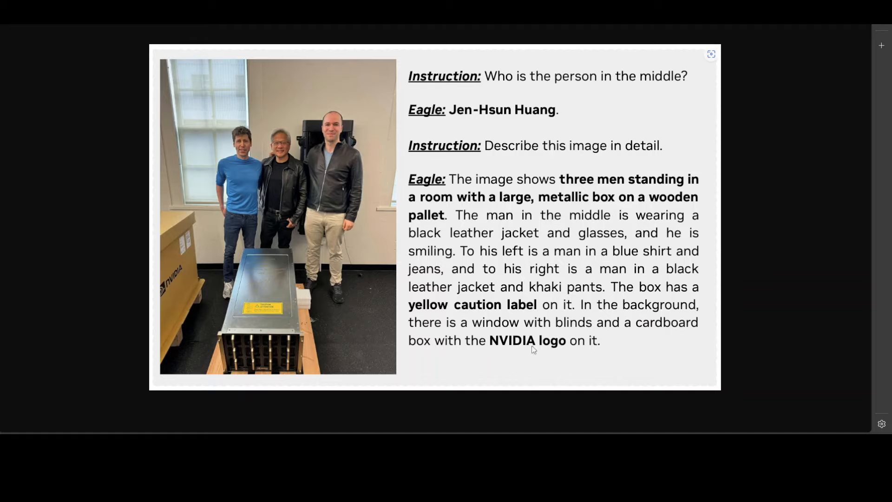
{"action": "mouse_move", "coordinate": [678, 331]}
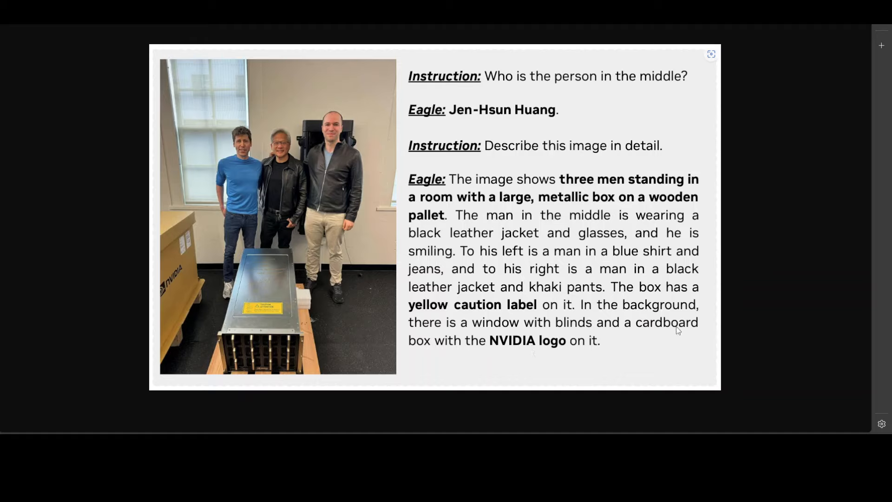
{"action": "mouse_move", "coordinate": [509, 335]}
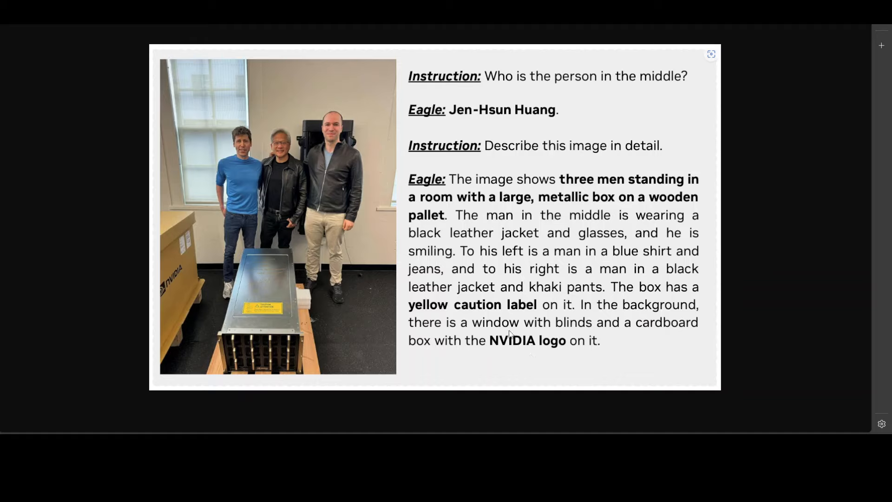
{"action": "mouse_move", "coordinate": [177, 282]}
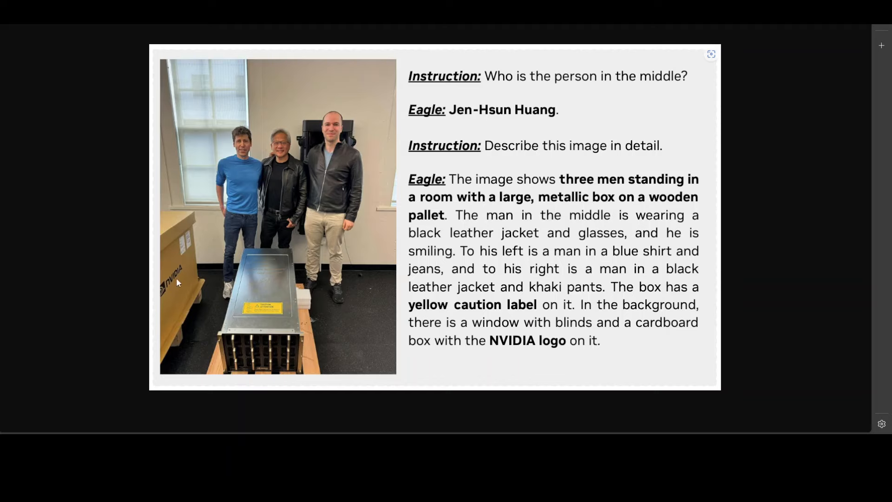
{"action": "mouse_move", "coordinate": [524, 318]}
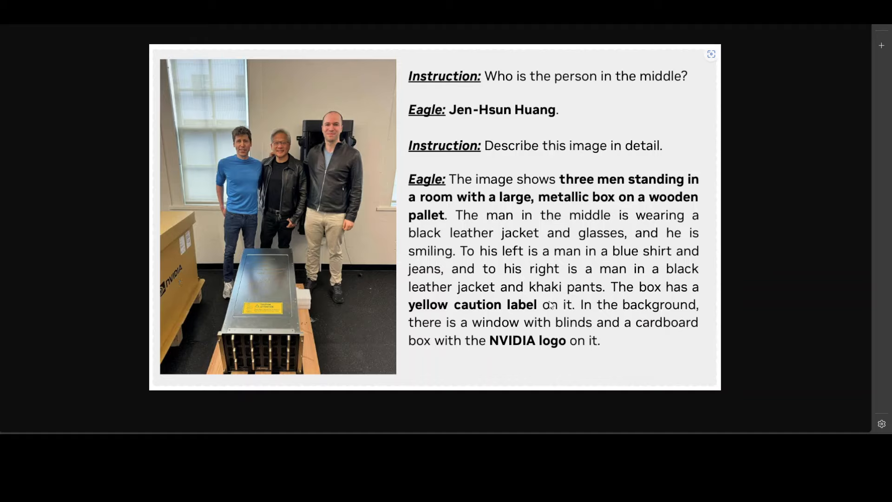
{"action": "mouse_move", "coordinate": [475, 321]}
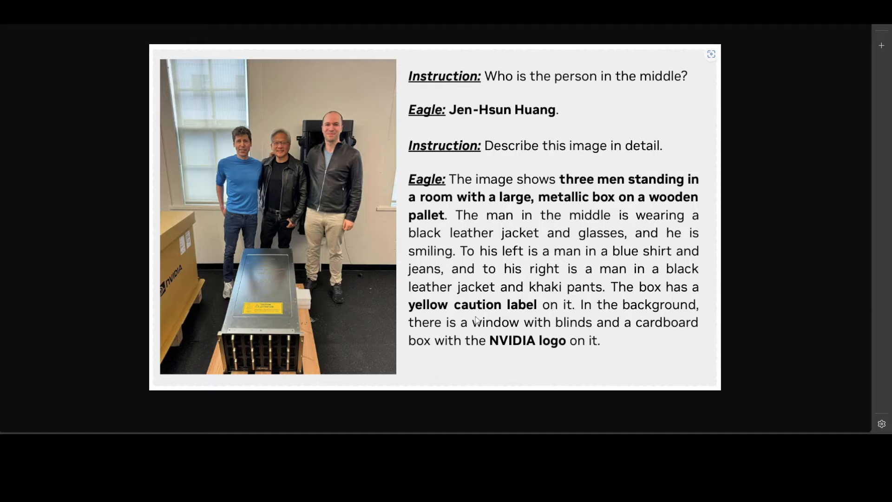
{"action": "mouse_move", "coordinate": [279, 319]}
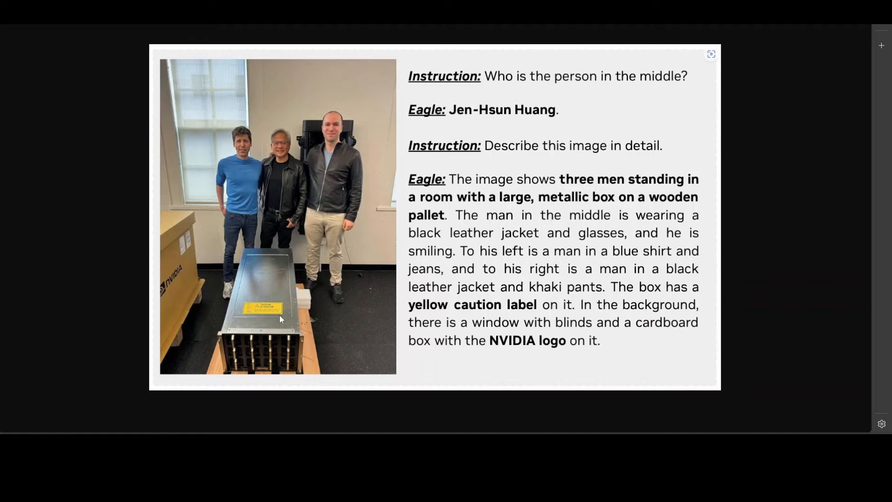
{"action": "mouse_move", "coordinate": [272, 341]}
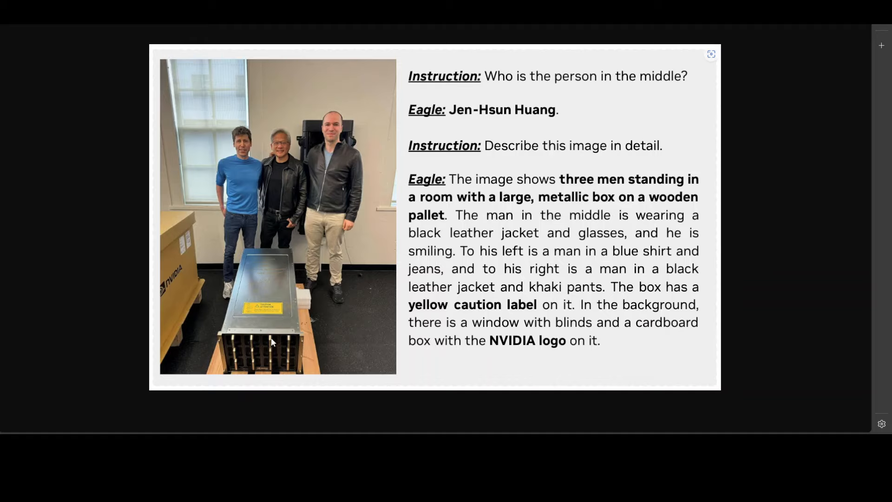
{"action": "mouse_move", "coordinate": [490, 303]}
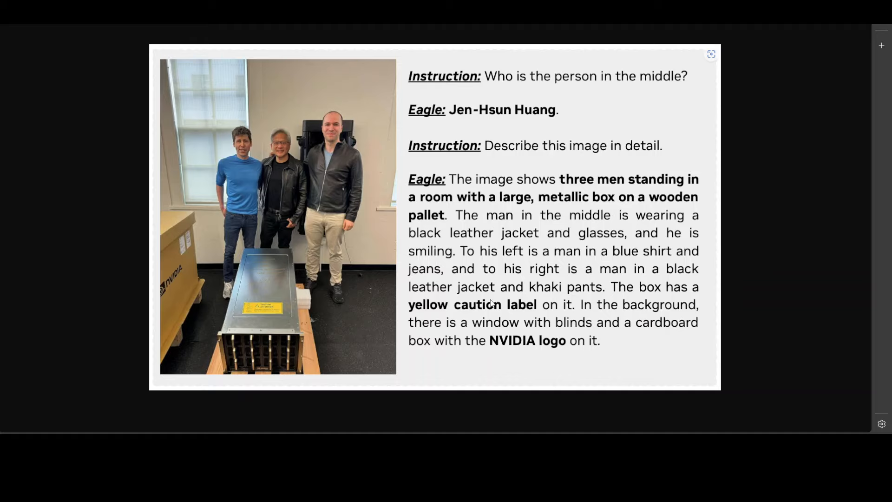
{"action": "mouse_move", "coordinate": [531, 174]}
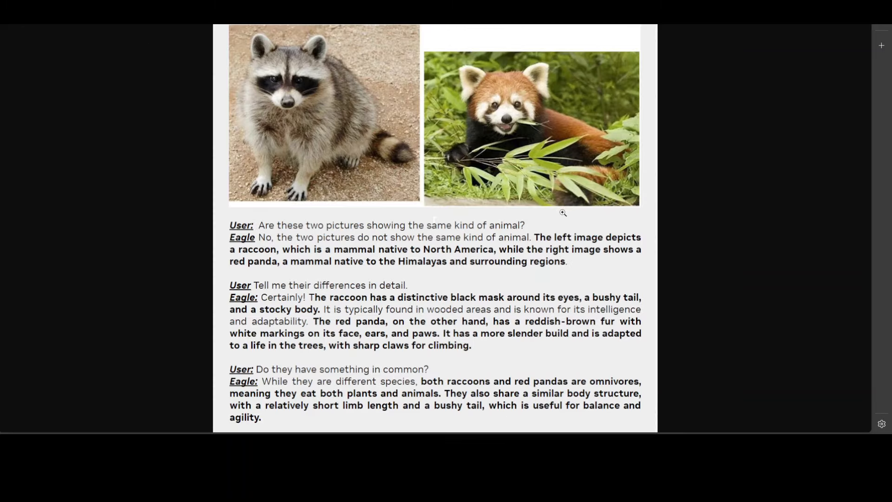
{"action": "mouse_move", "coordinate": [557, 204]}
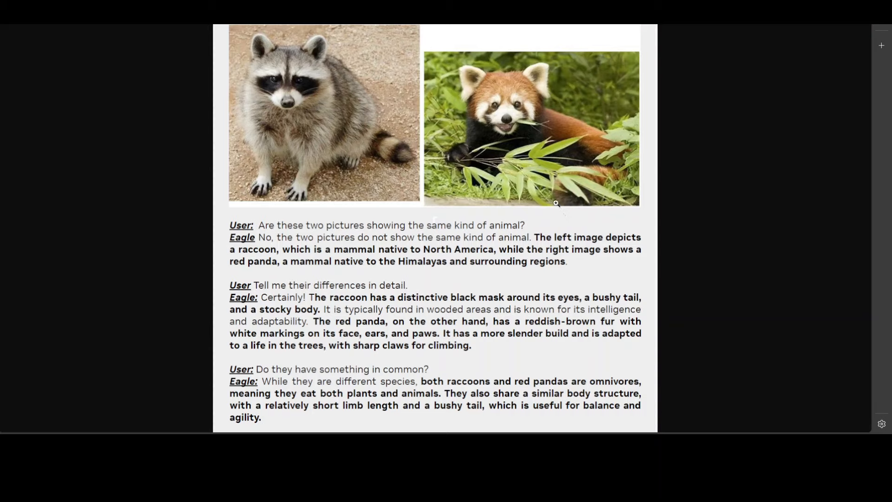
{"action": "mouse_move", "coordinate": [305, 242]}
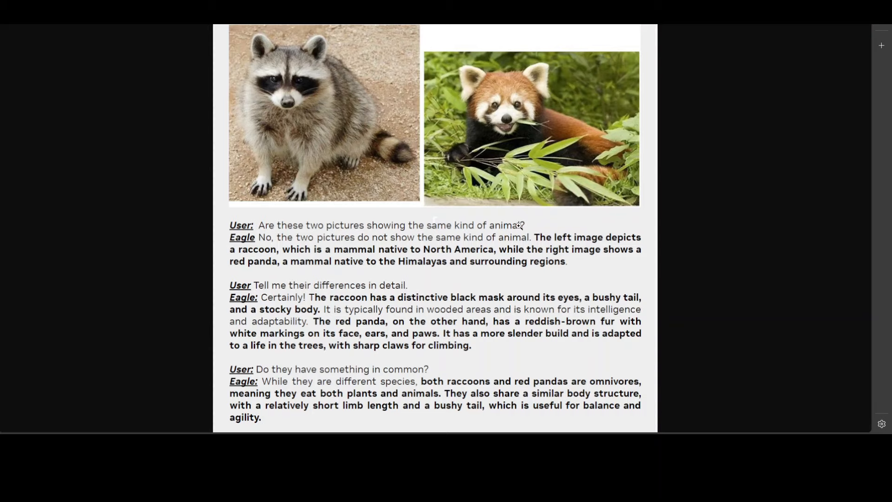
{"action": "mouse_move", "coordinate": [296, 259]}
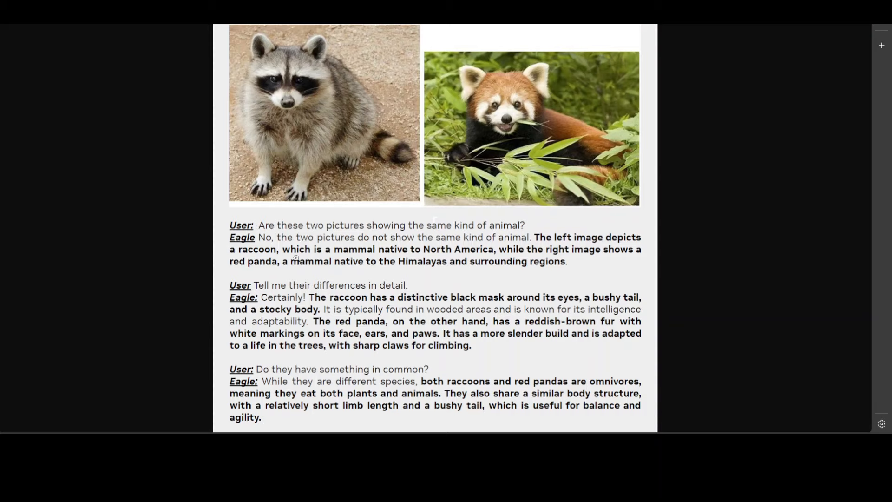
{"action": "mouse_move", "coordinate": [410, 251]}
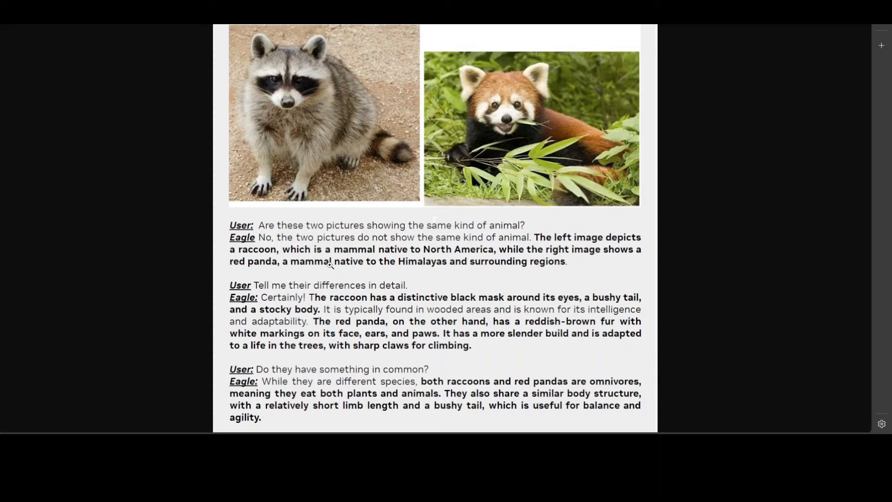
{"action": "mouse_move", "coordinate": [532, 191]}
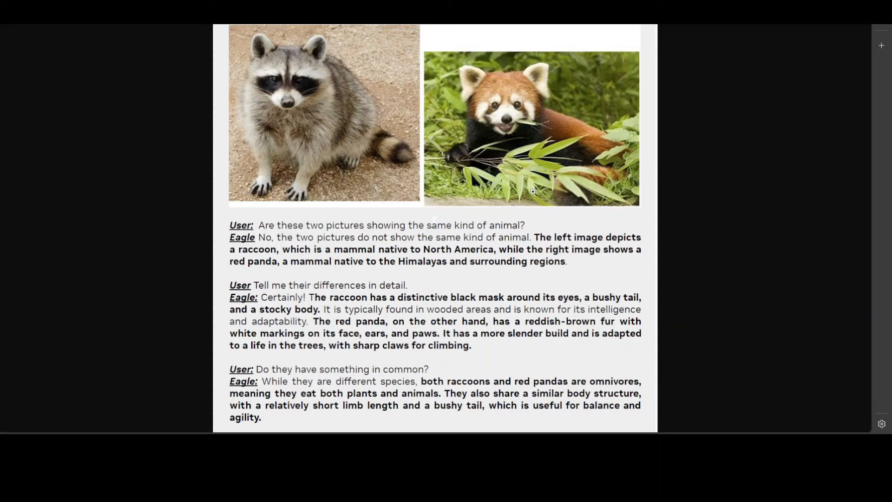
{"action": "mouse_move", "coordinate": [529, 142]}
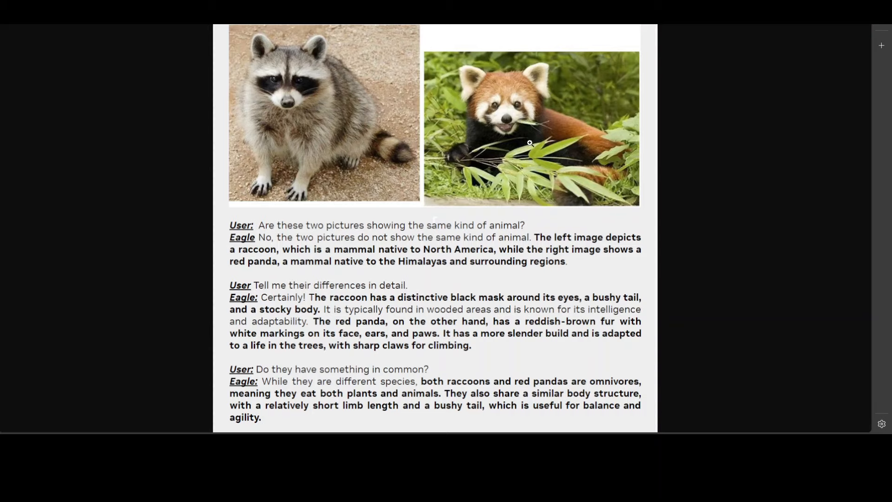
{"action": "mouse_move", "coordinate": [475, 135]}
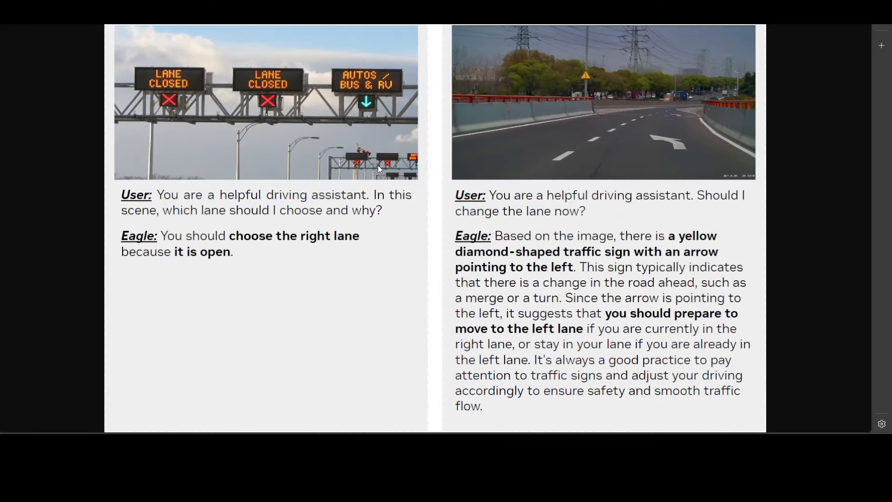
{"action": "mouse_move", "coordinate": [159, 212]}
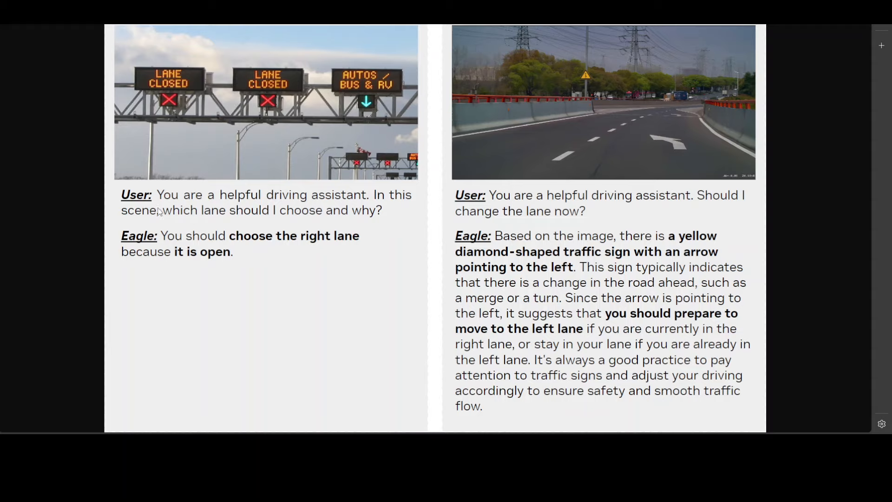
{"action": "mouse_move", "coordinate": [367, 210]}
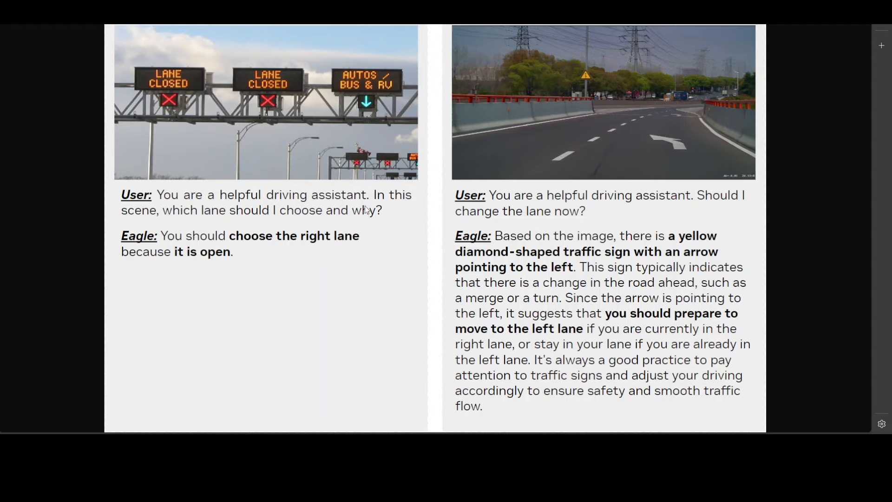
{"action": "mouse_move", "coordinate": [364, 220]}
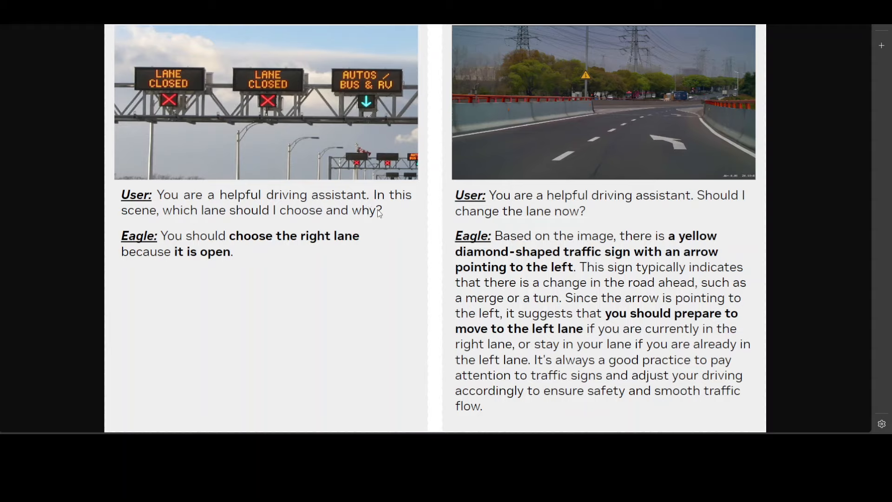
{"action": "mouse_move", "coordinate": [397, 144]}
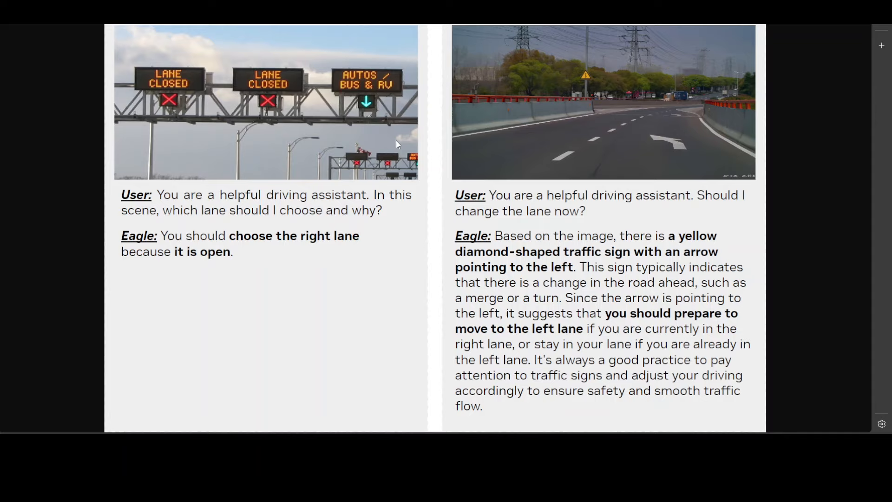
{"action": "mouse_move", "coordinate": [409, 181]}
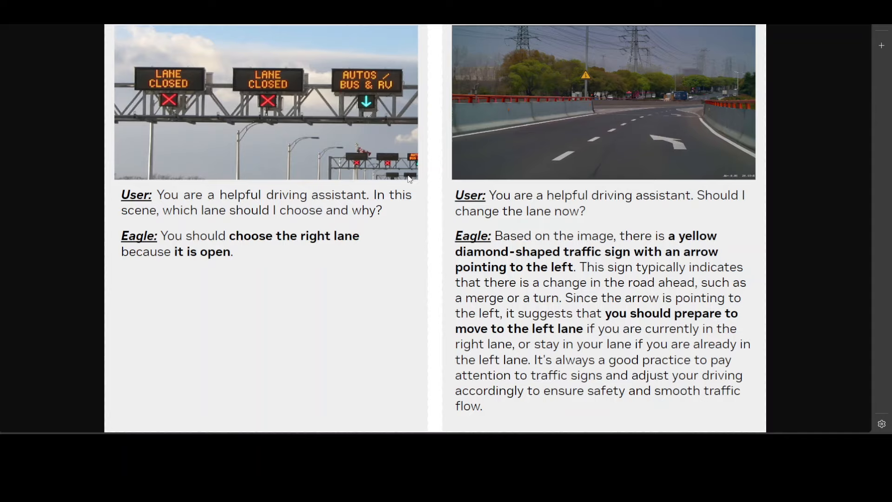
{"action": "mouse_move", "coordinate": [408, 179]}
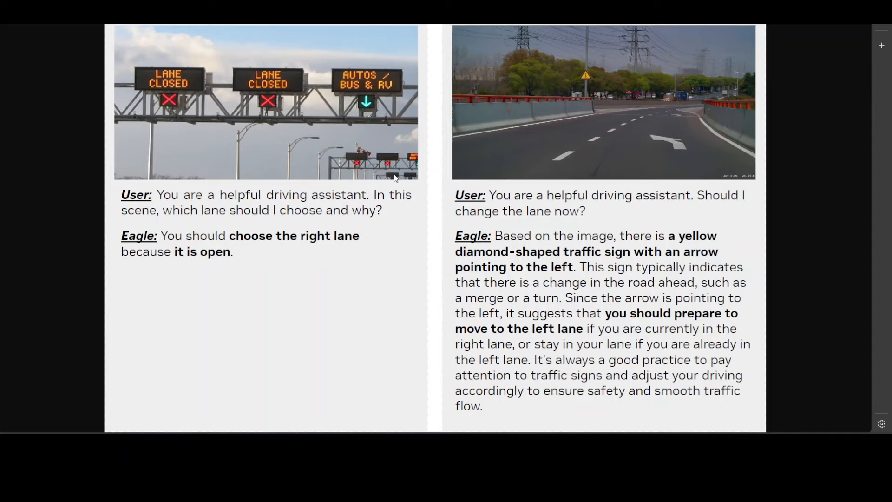
{"action": "mouse_move", "coordinate": [388, 237]}
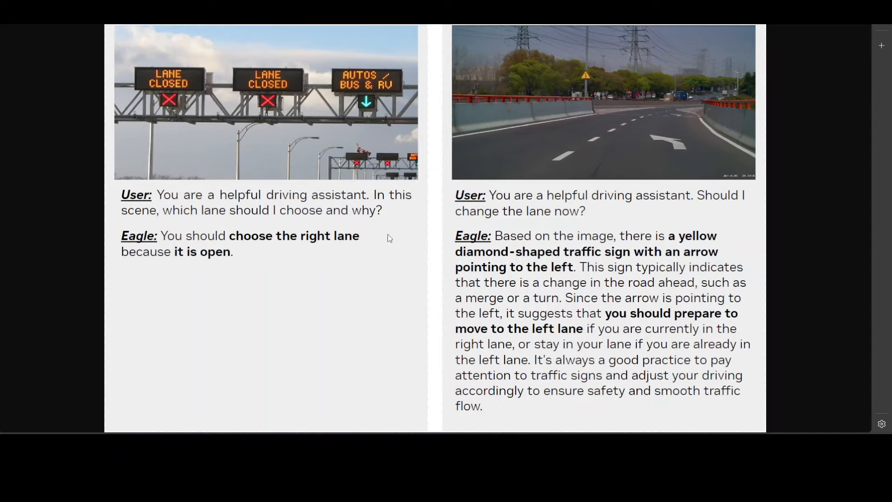
{"action": "mouse_move", "coordinate": [354, 217]}
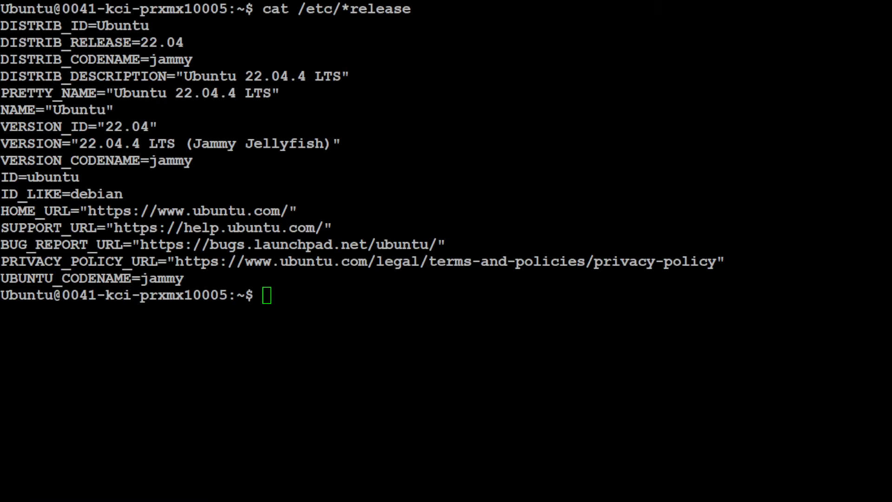
{"action": "mouse_move", "coordinate": [722, 138]}
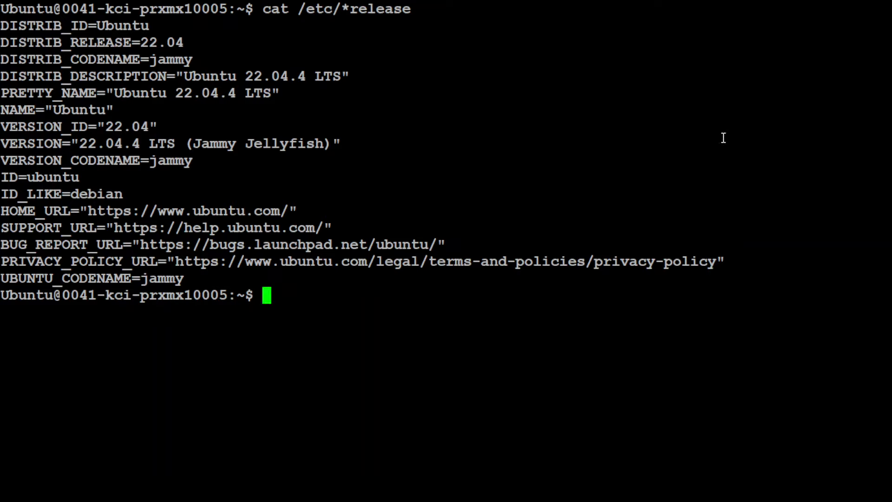
- Run nvidia-smi to see the RTX A6000 with CUDA 12.2, then clear the terminal
{"action": "type", "text": "nvidia-smi"}
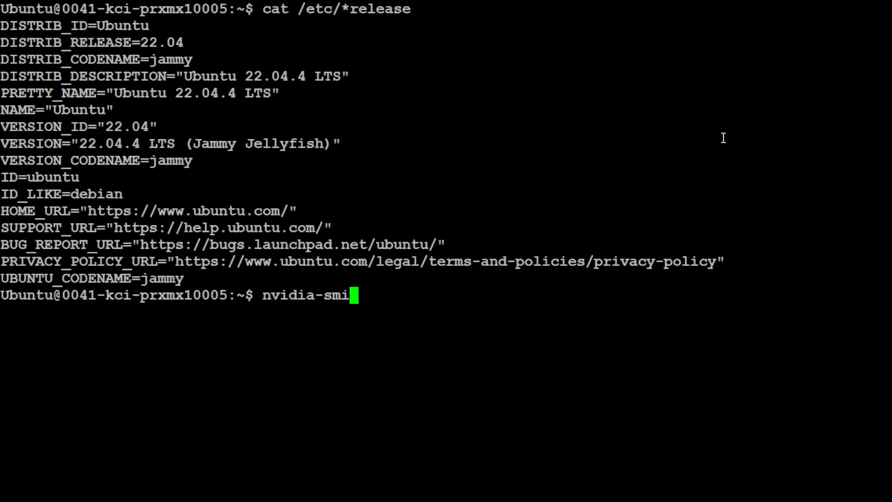
{"action": "key", "text": "Return"}
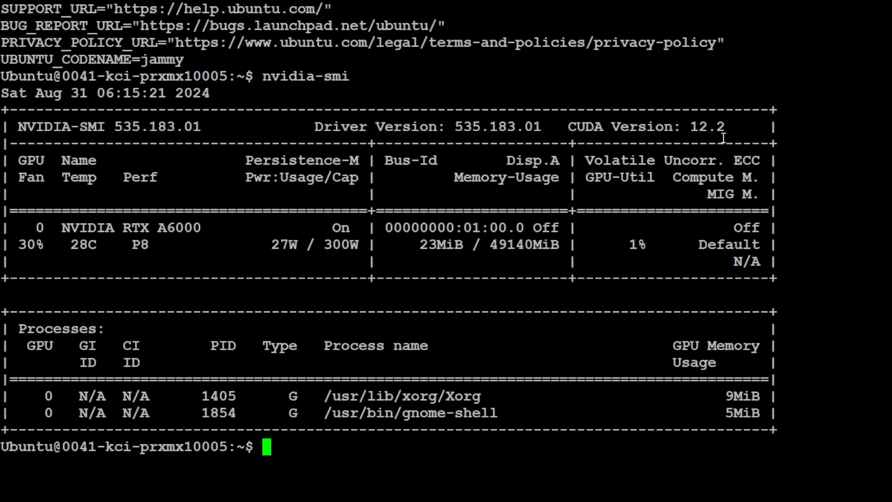
{"action": "type", "text": "c"}
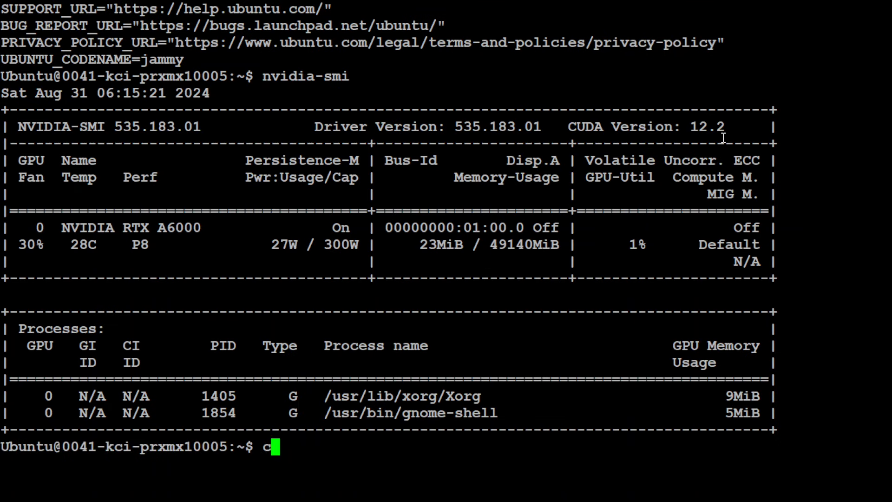
{"action": "type", "text": "lear"}
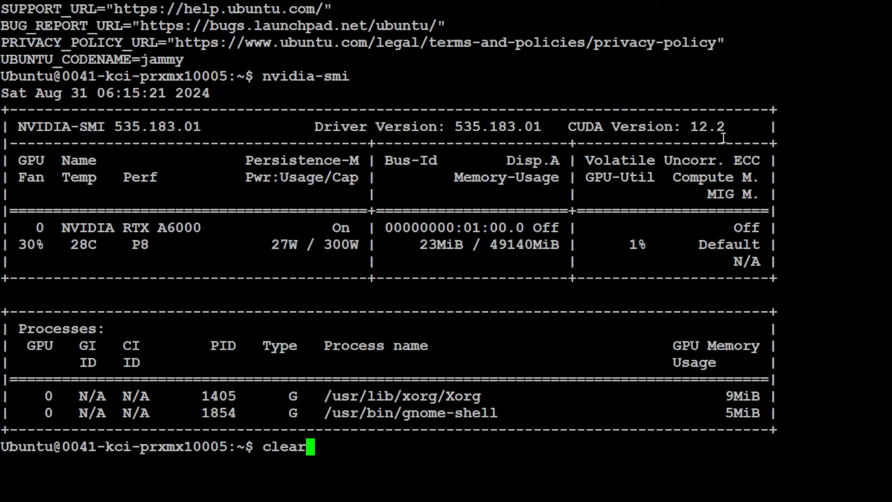
{"action": "key", "text": "Return"}
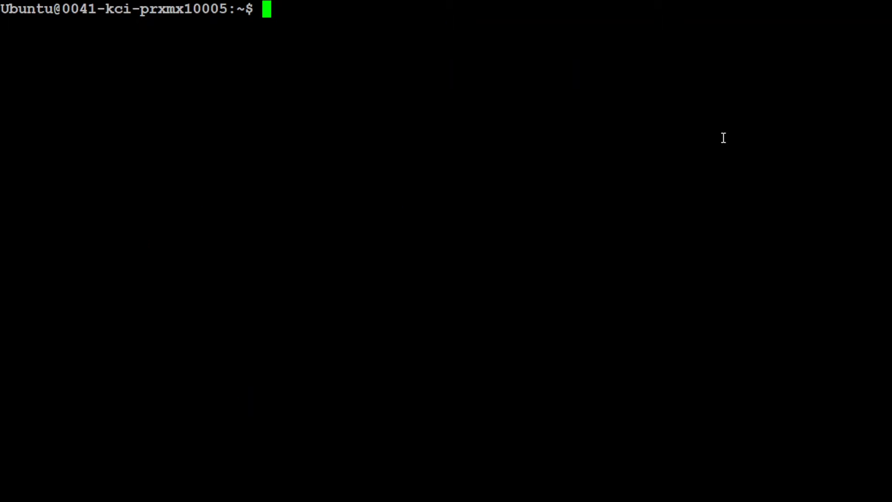
{"action": "mouse_move", "coordinate": [470, 108]}
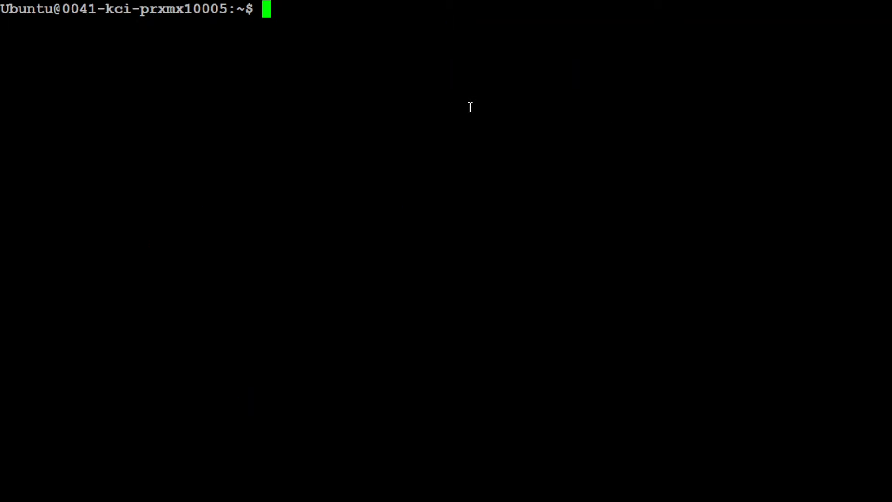
- Create a conda environment 'eagle' with Python 3.10 and activate it
{"action": "type", "text": "conda create -n eagle python=3.10 -y && conda activate eagle"}
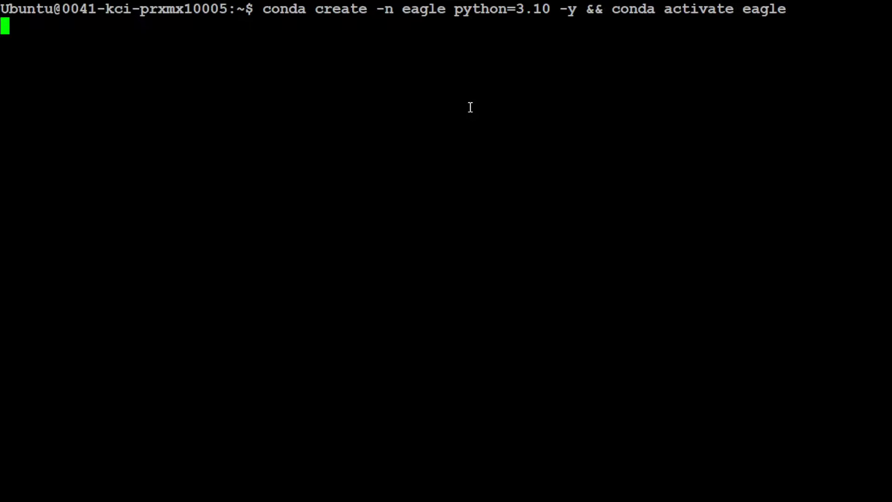
{"action": "mouse_move", "coordinate": [565, 30]}
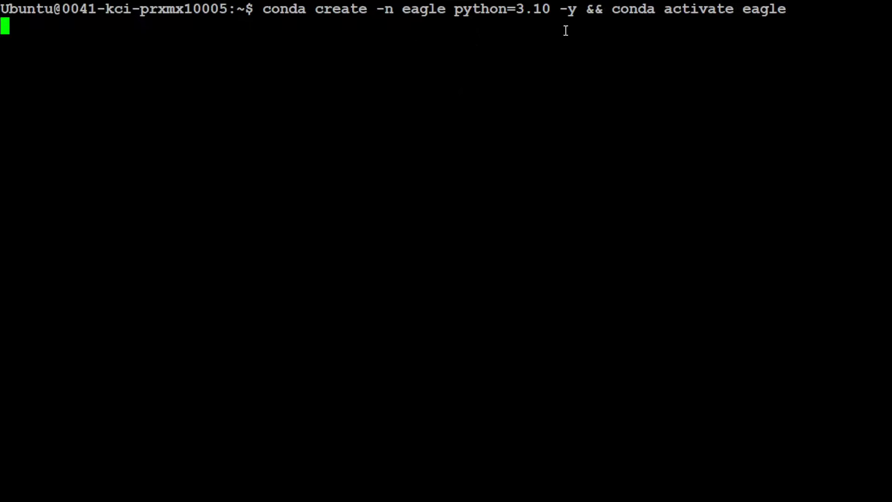
{"action": "key", "text": "Return"}
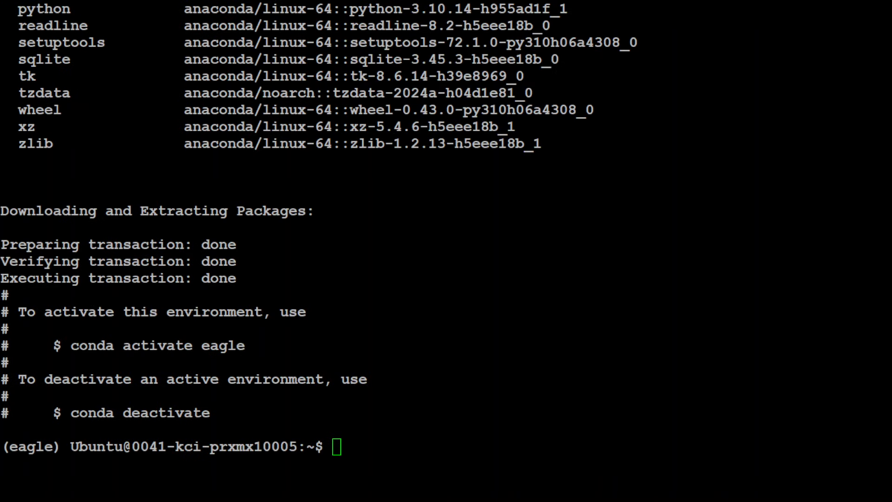
- Clone the NVlabs/EAGLE repository, enter the EAGLE folder and upgrade pip
{"action": "type", "text": "git clone https://github.com/NVlabs/EAGLE.git && cd EAGLE"}
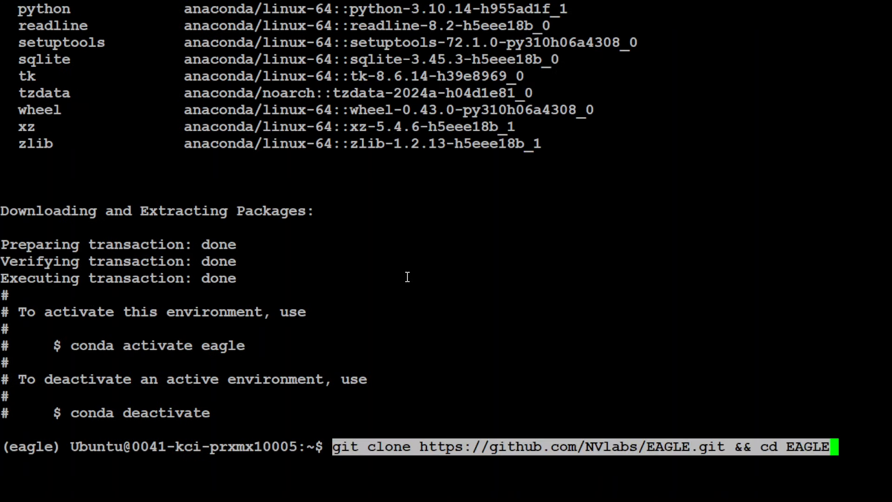
{"action": "key", "text": "Return"}
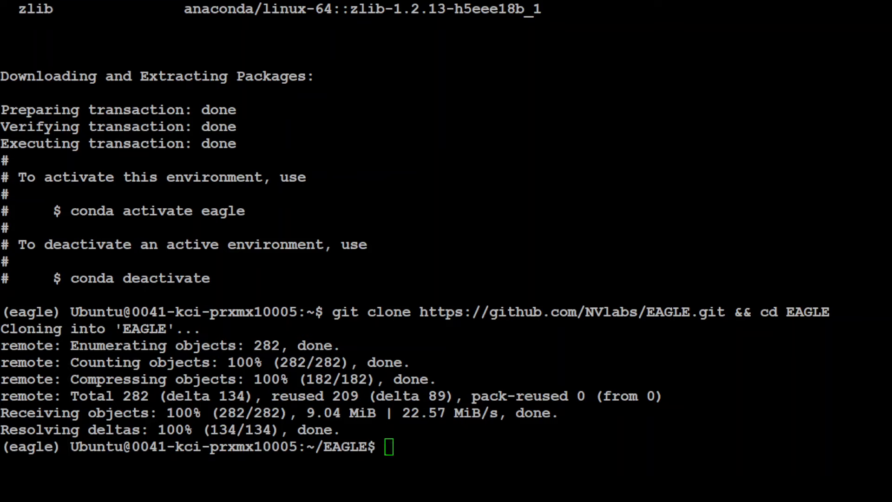
{"action": "type", "text": "pip install --upgrade pip"}
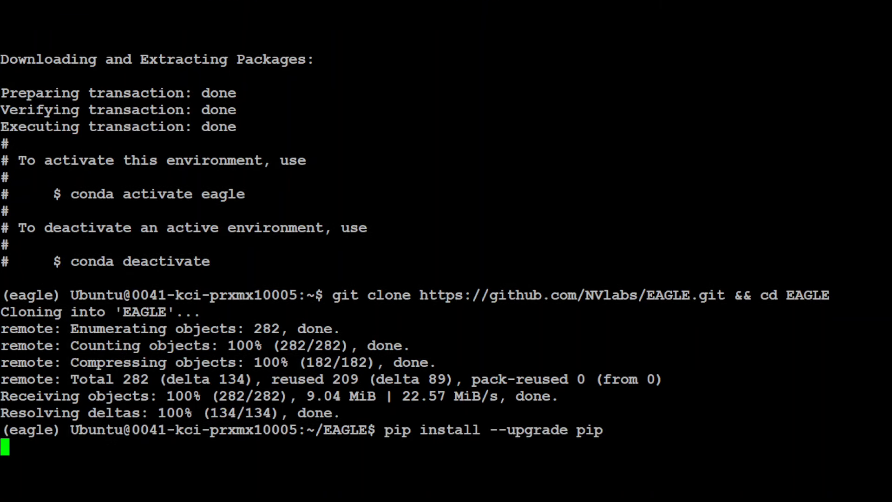
{"action": "key", "text": "Return"}
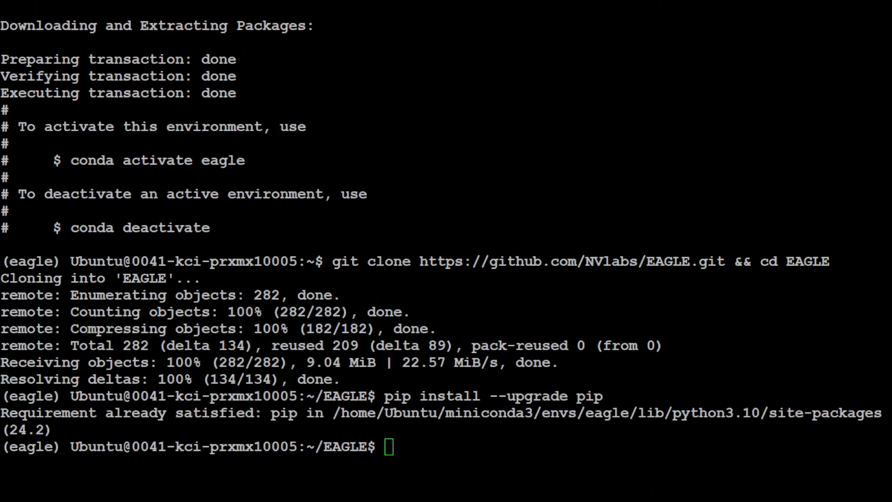
- Install the EAGLE requirements.txt packages into the eagle environment and watch progress
{"action": "type", "text": "pip install -r requirements.txt"}
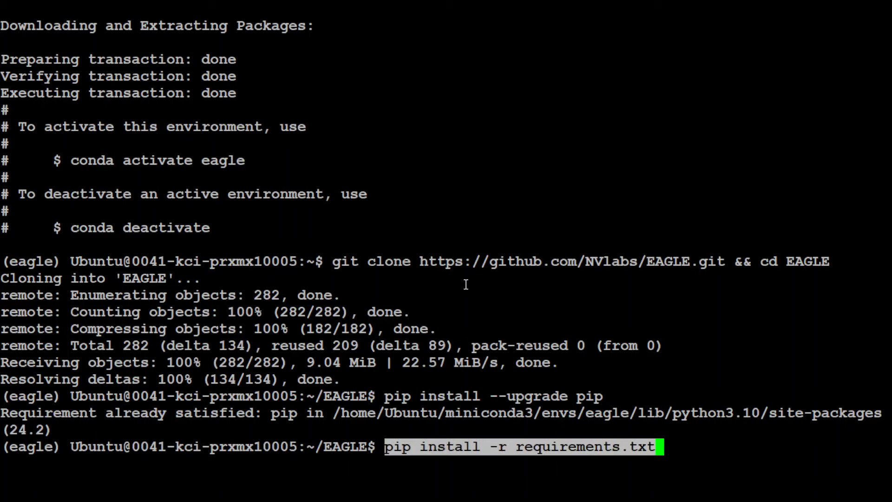
{"action": "key", "text": "Return"}
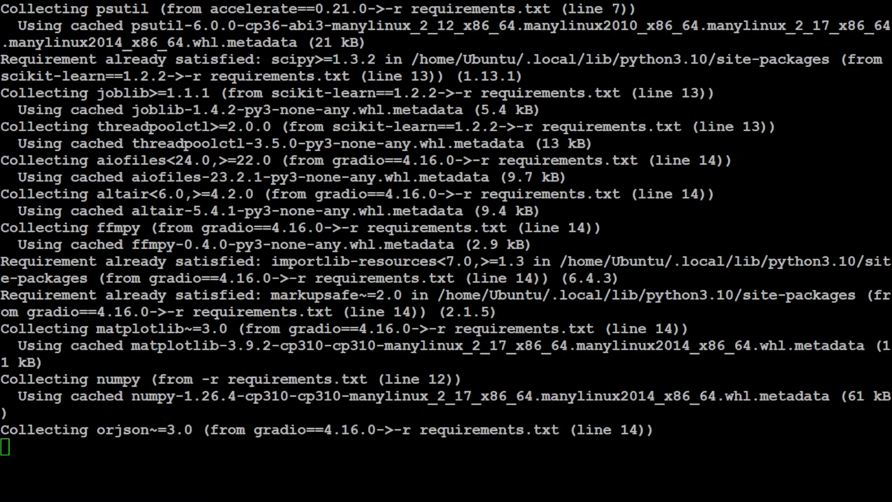
{"action": "scroll", "scroll_direction": "down", "scroll_amount": 3}
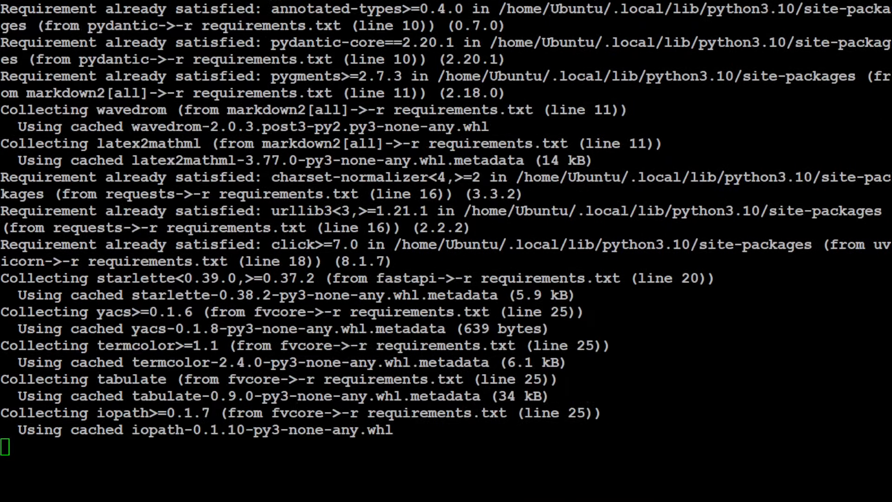
{"action": "scroll", "scroll_direction": "down", "scroll_amount": 3}
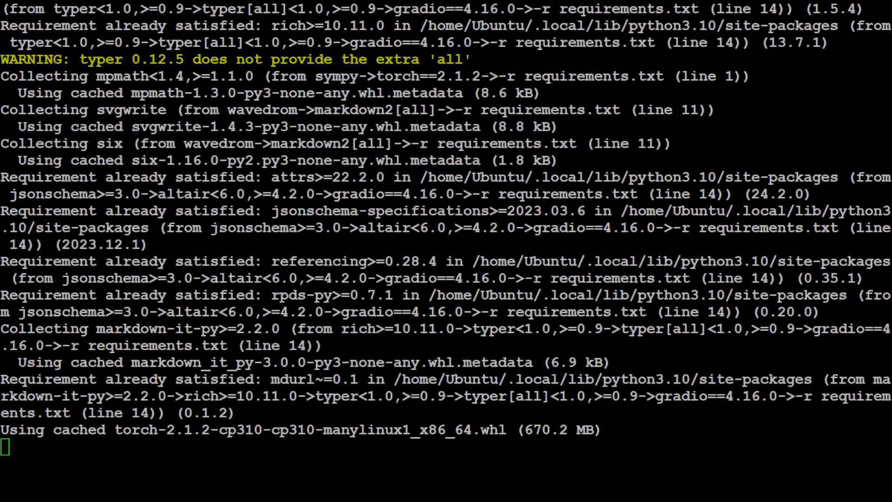
{"action": "scroll", "scroll_direction": "down", "scroll_amount": 3}
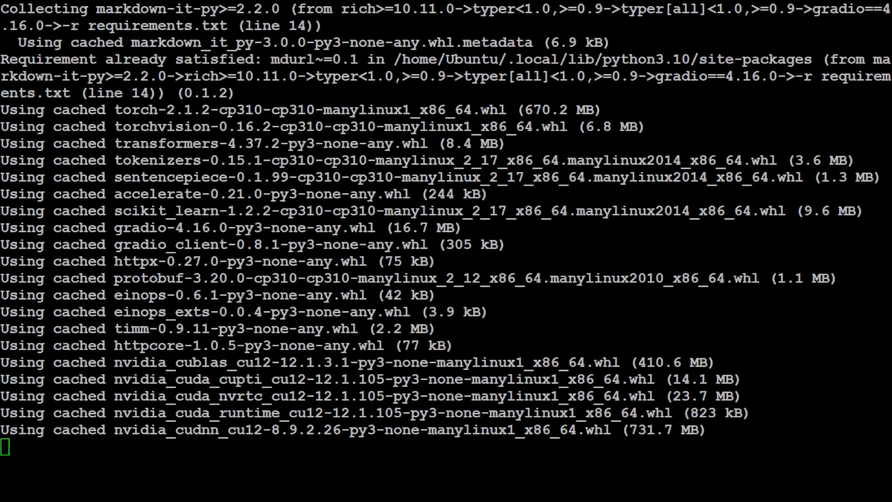
{"action": "scroll", "scroll_direction": "down", "scroll_amount": 3}
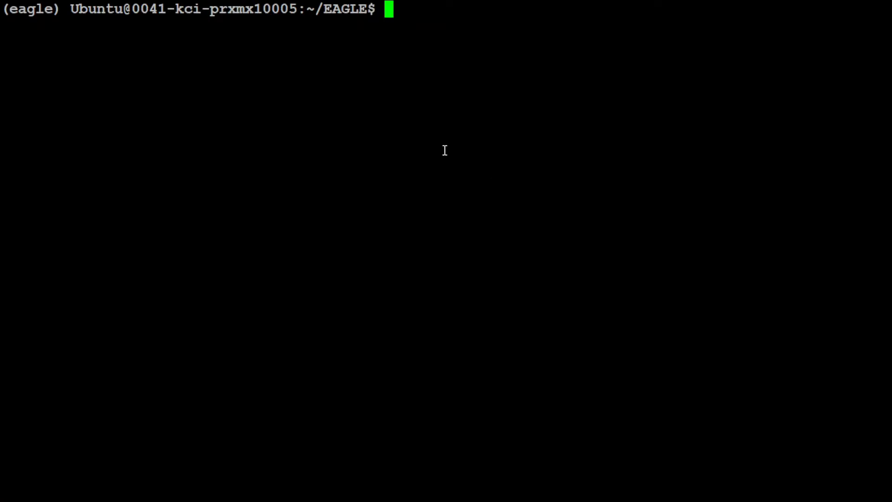
- Launch gradio_demo.py on the cached Eagle-X5-7B path with conv-mode vicuna_v1, hitting a model path error
{"action": "type", "text": "python3 gradio_demo.py --model-path /home/Ubuntu/.cache/huggingface/hub/models--NVEagle--Eagle-X5-7B/snapshots/84b747f38b779fde32188679ff1437226368fbc7 --conv-mode vicuna_v1"}
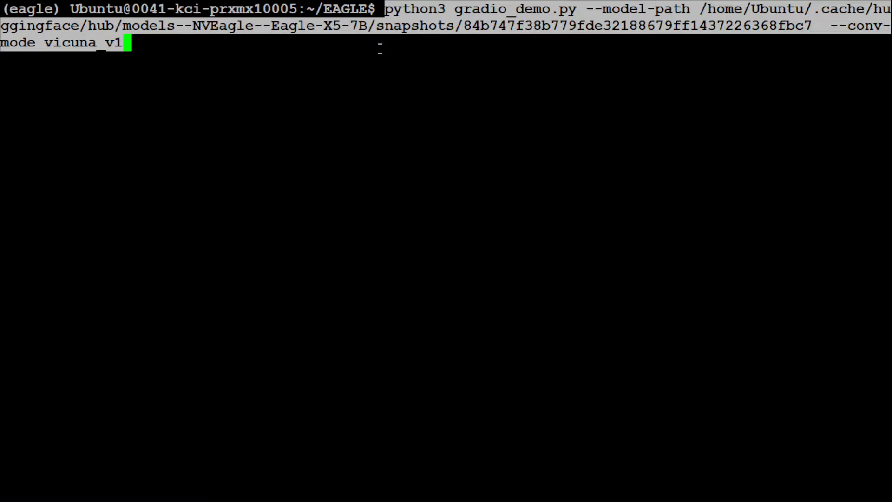
{"action": "mouse_move", "coordinate": [601, 132]}
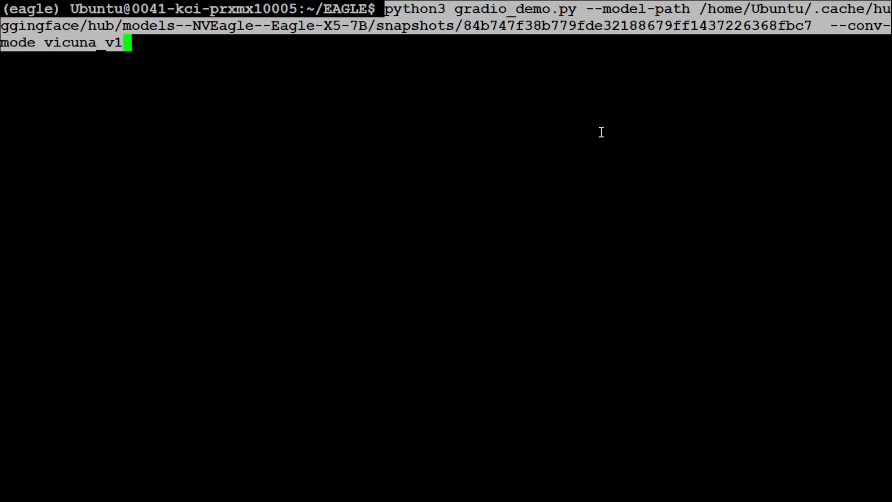
{"action": "key", "text": "Return"}
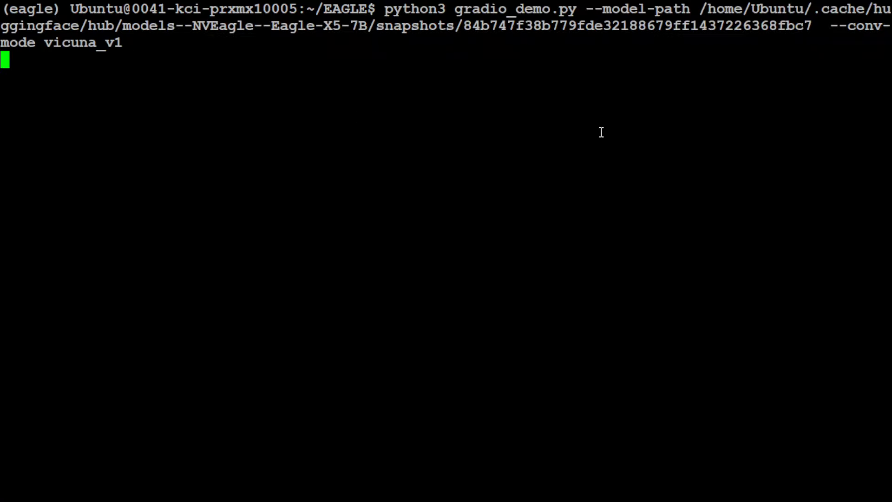
{"action": "mouse_move", "coordinate": [583, 150]}
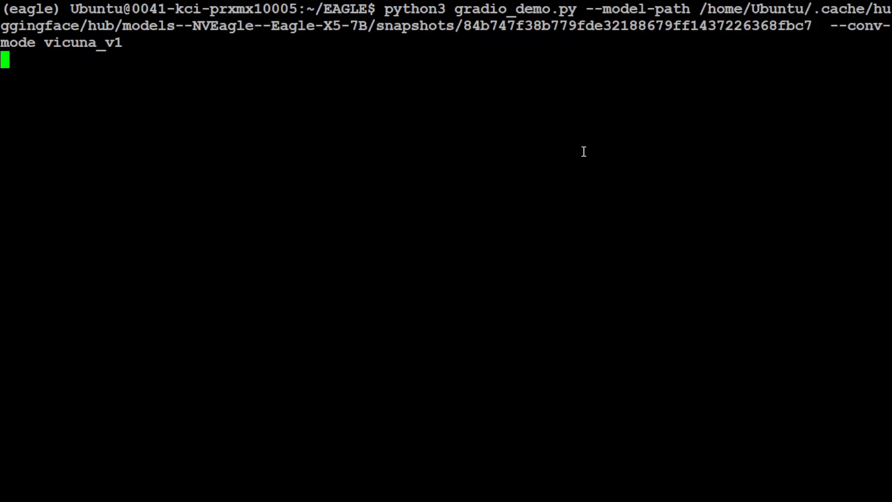
{"action": "mouse_move", "coordinate": [505, 32]}
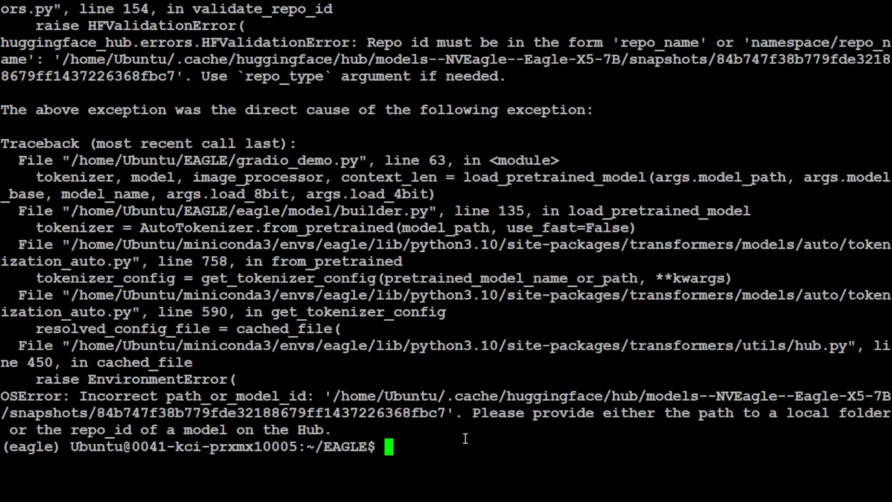
{"action": "mouse_move", "coordinate": [511, 429]}
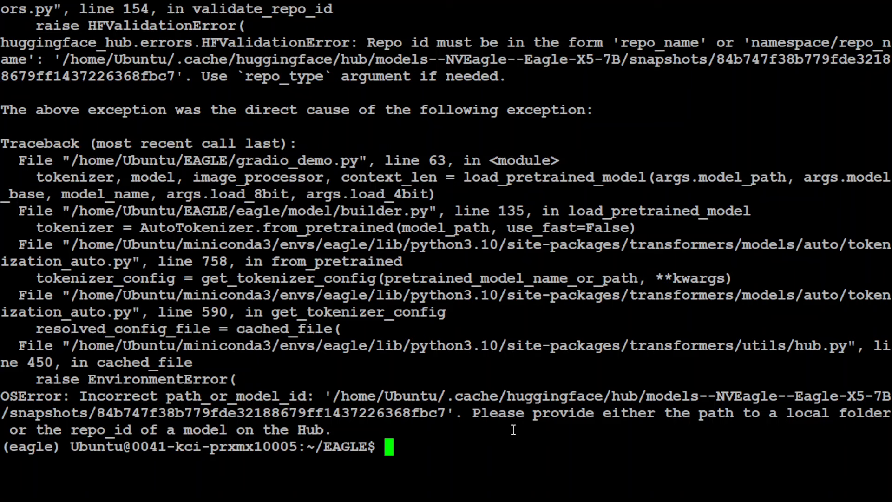
{"action": "mouse_move", "coordinate": [535, 416]}
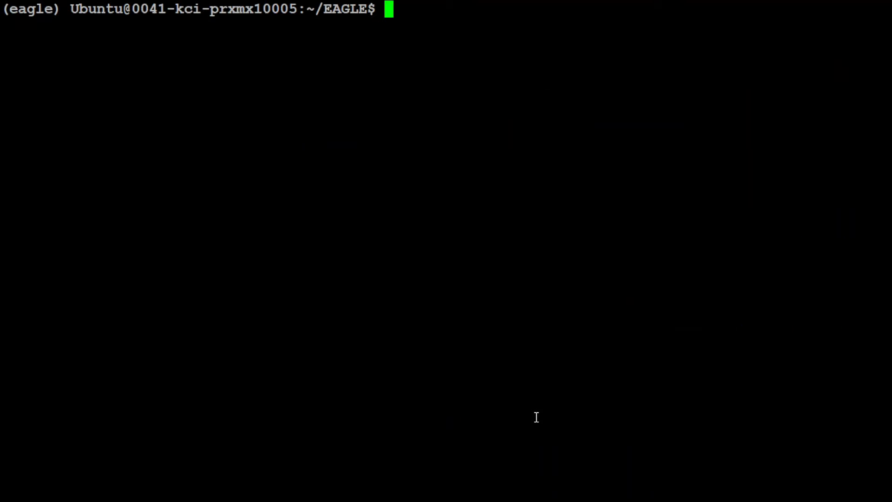
- Retype the demo command, clear the error output and run pip install huggingface_hub
{"action": "type", "text": "python3 gradio_demo.py --model-path /home/Ubuntu/.cache/huggingface/hub/models--NVEagle--Eagle-X5-7B/snapshots/84b747f38b779fde32188679ff1437226368fbc7  --conv-mode vicuna_v1"}
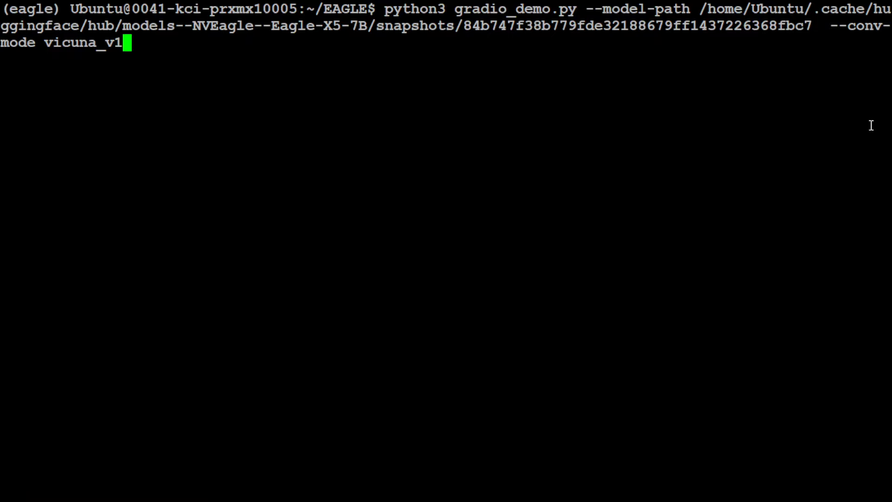
{"action": "type", "text": "clear"}
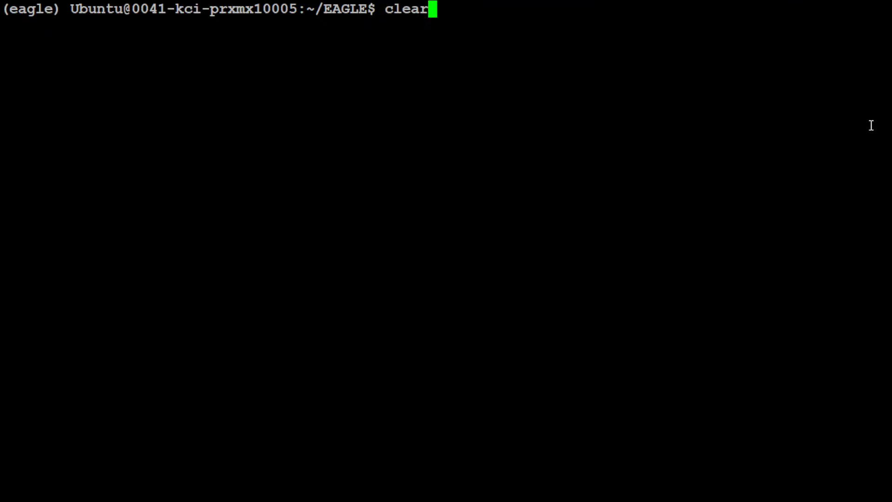
{"action": "key", "text": "Return"}
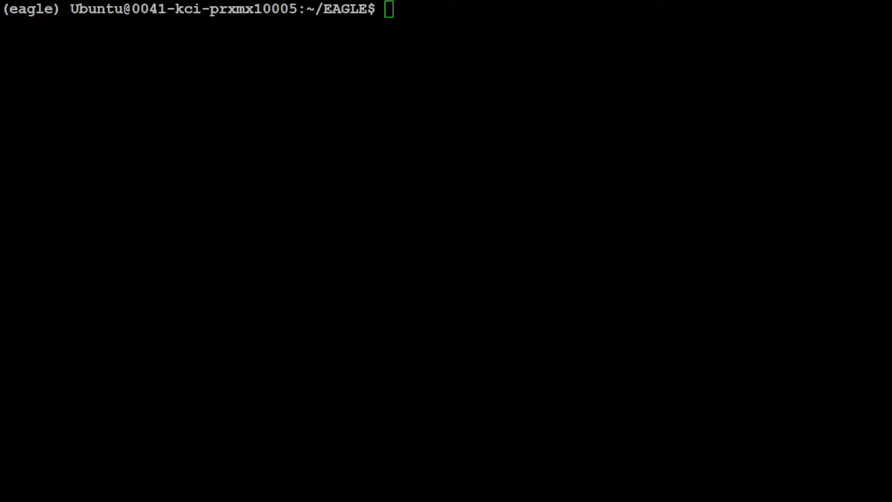
{"action": "type", "text": "pip install huggingface_hub"}
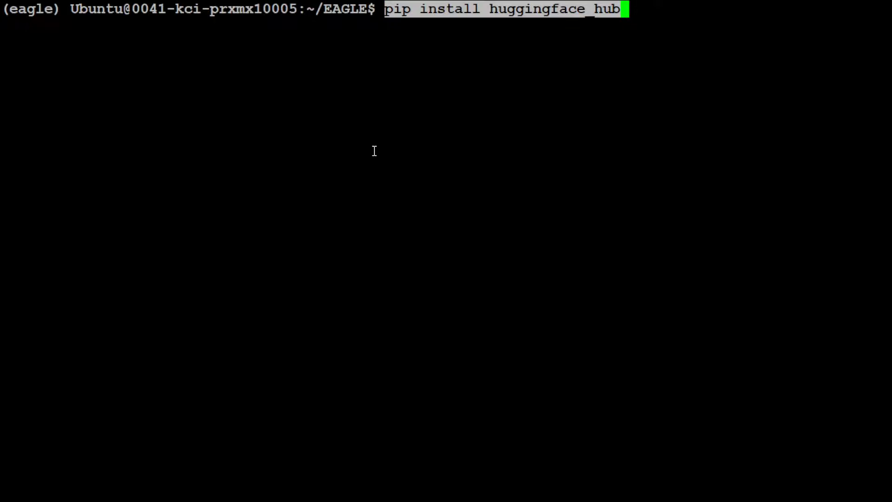
{"action": "key", "text": "Return"}
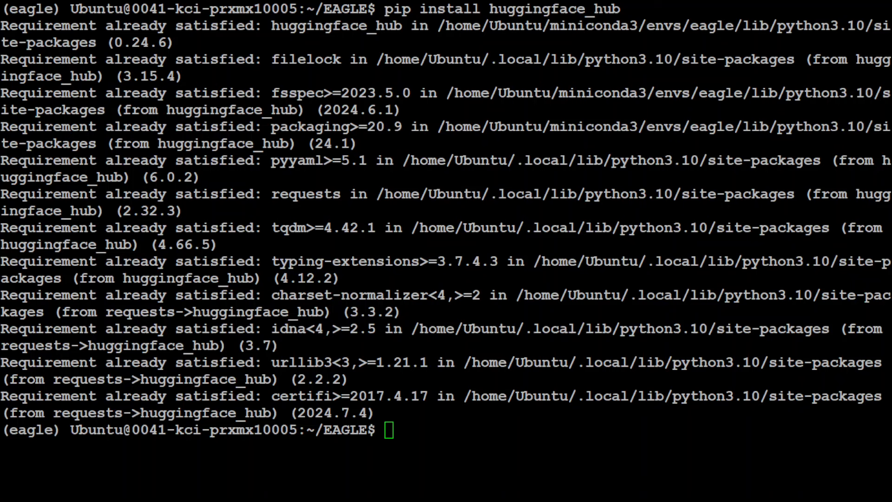
- Log in via huggingface-cli login with the access token, then clear the output
{"action": "type", "text": "huggingface-cli login"}
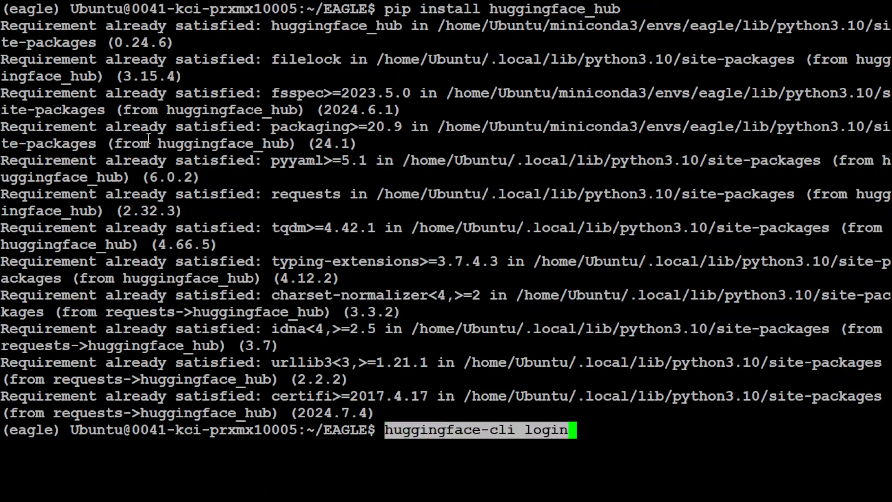
{"action": "key", "text": "Return"}
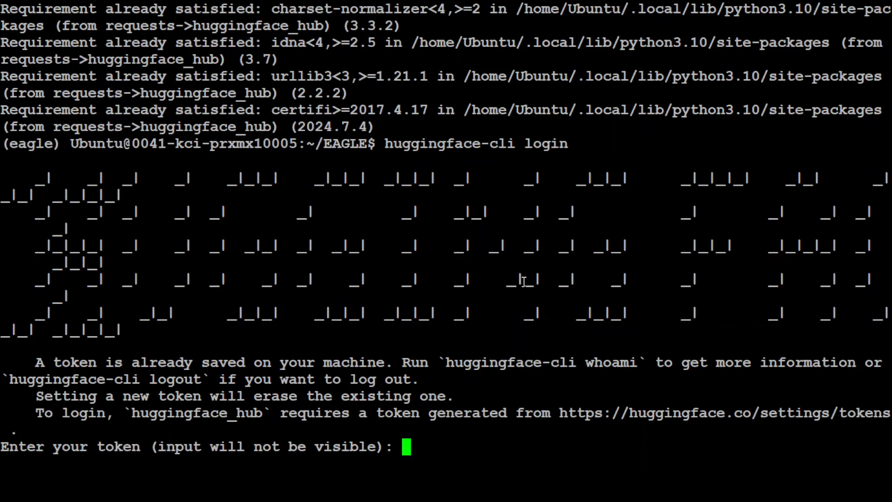
{"action": "key", "text": "Return"}
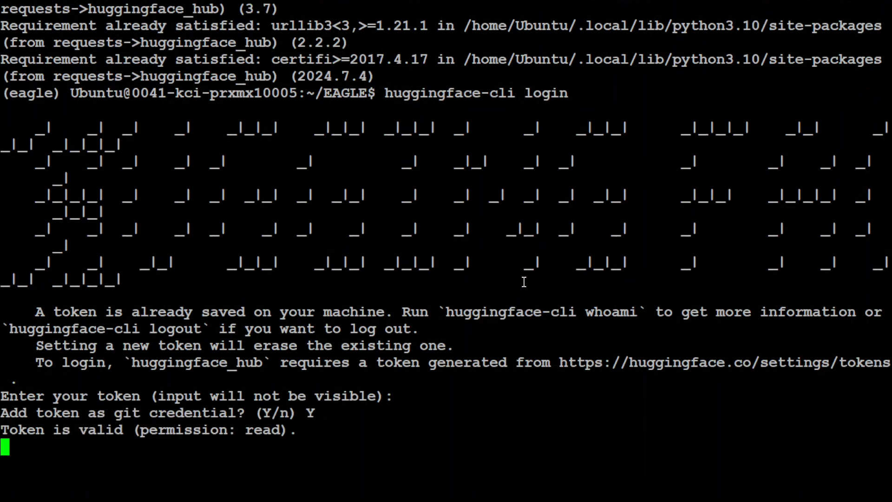
{"action": "type", "text": "cle"}
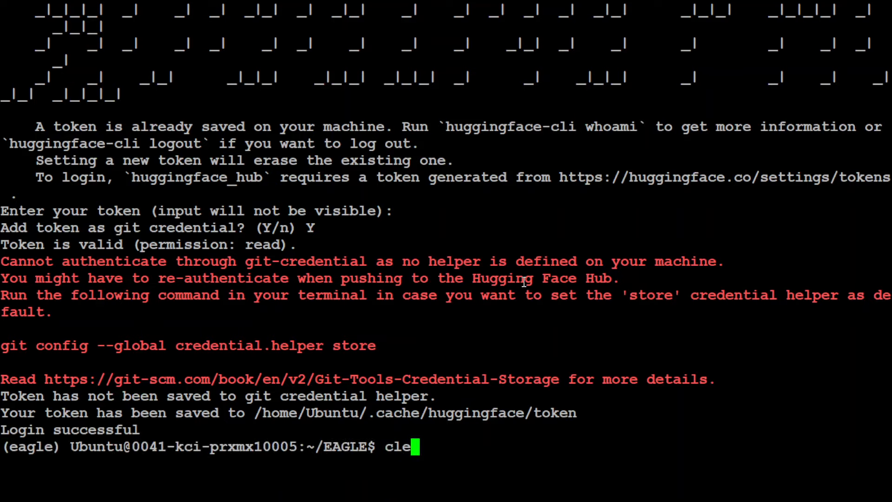
{"action": "key", "text": "Return"}
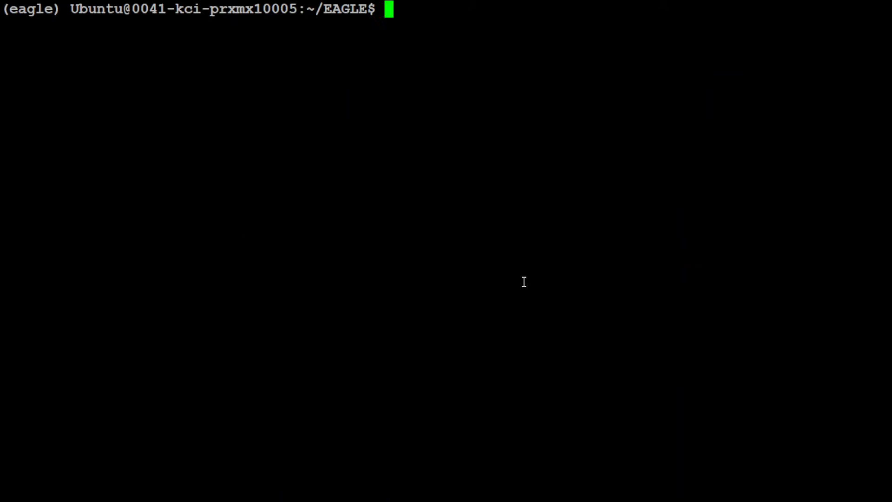
- In python3, run snapshot_download("NVEagle/Eagle-X5-7B") to fetch the model, then exit()
{"action": "type", "text": "python3"}
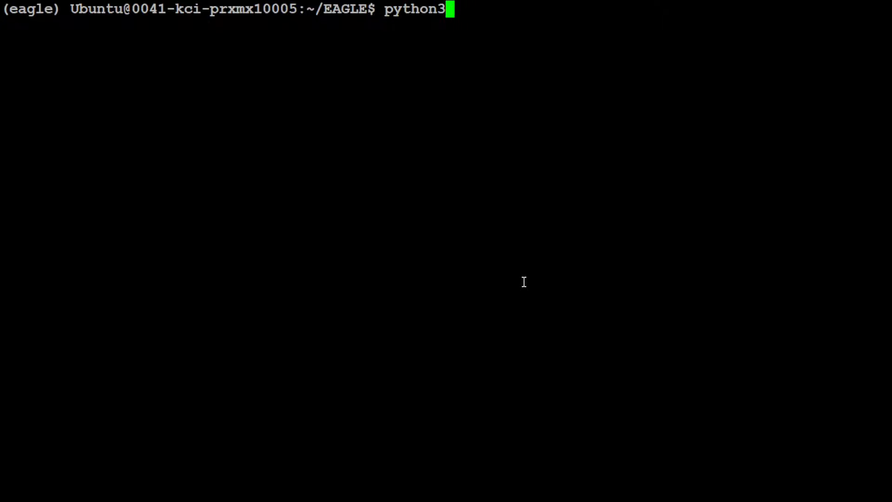
{"action": "key", "text": "Return"}
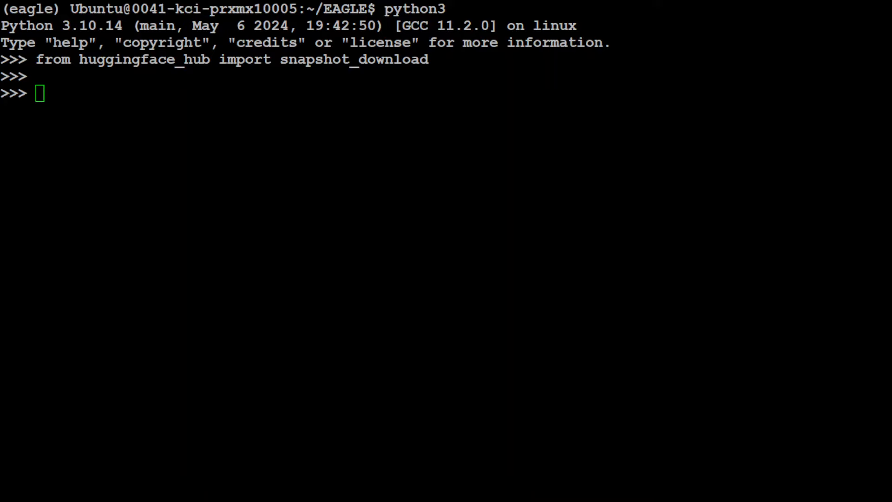
{"action": "type", "text": "snapshot_download(\"NVEagle/Eagle-X5-7B\")"}
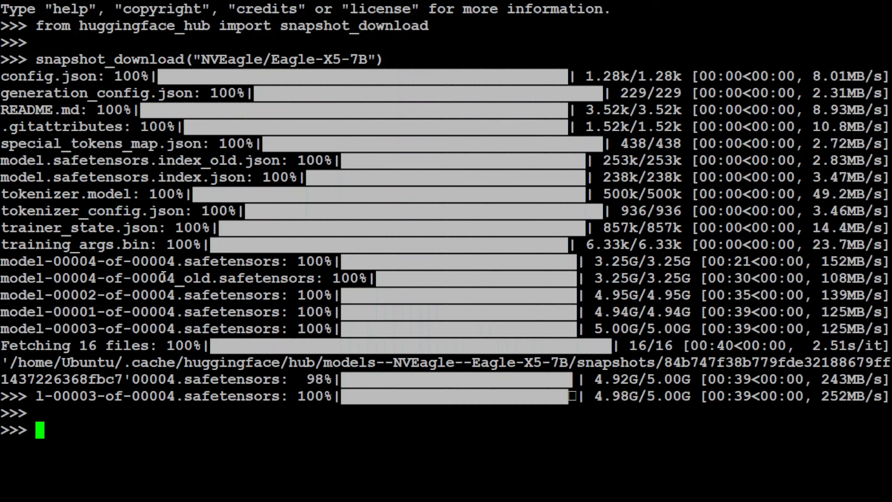
{"action": "type", "text": "exit()"}
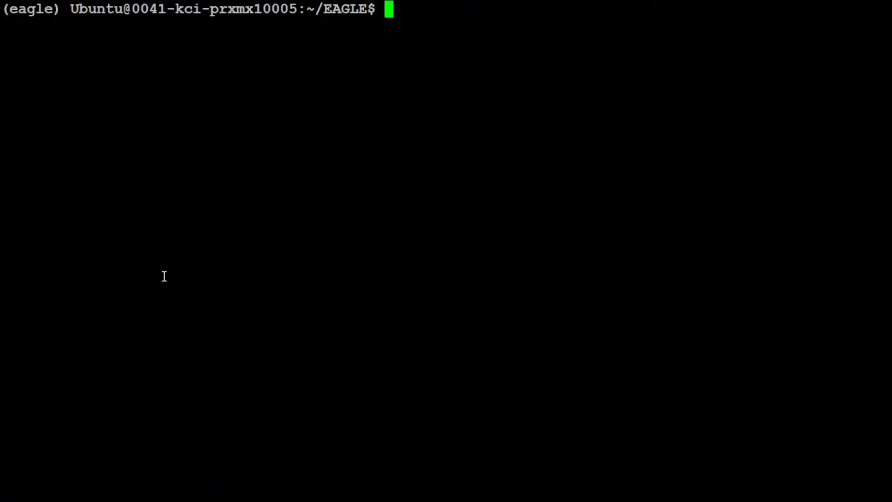
- Launch gradio_demo.py with the downloaded Eagle-X5-7B snapshot path and conv-mode vicuna_v1
{"action": "type", "text": "python3 gradio_demo.py --model-path /home/Ubuntu/.cache/huggingface/hub/models--NVEagle--Eagle-X5-7B/snapshots/84b747f38b779fde32188679ff1437226368fbc7  --conv-mode vicuna_v1"}
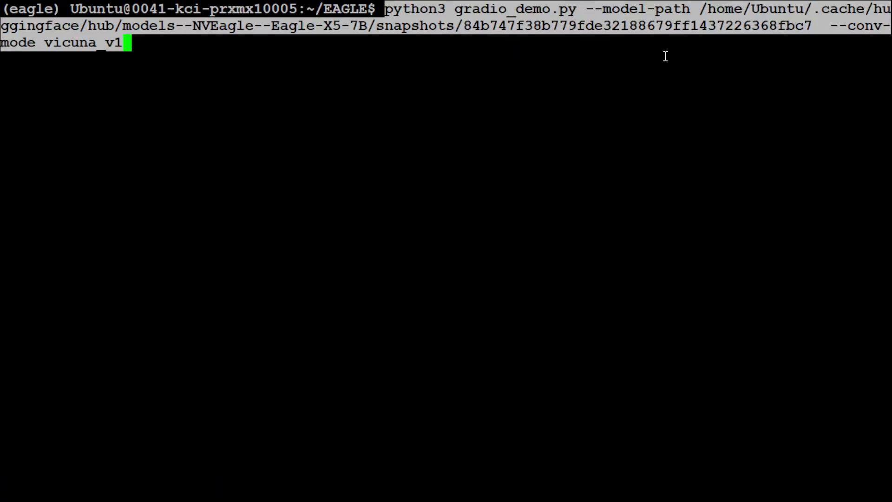
{"action": "key", "text": "Return"}
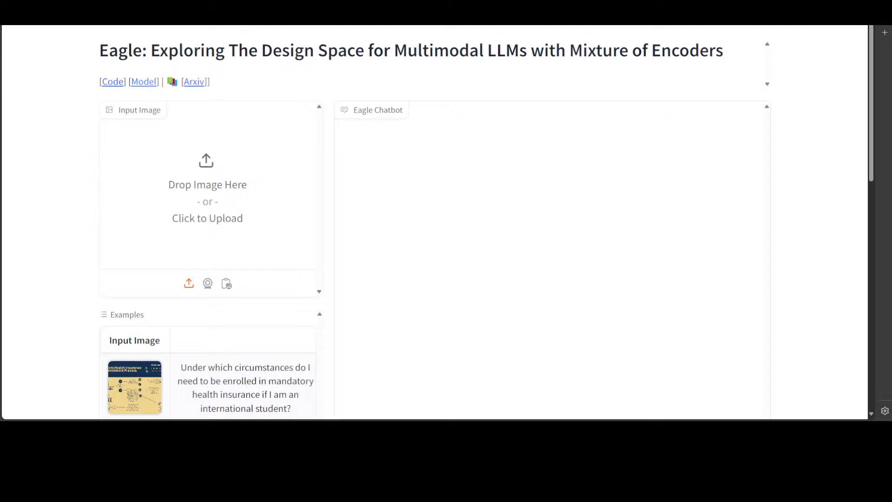
- Scroll to Examples, load the three-men photo with 'Who is the person in the middle?', and view it
{"action": "scroll", "scroll_direction": "down", "scroll_amount": 3}
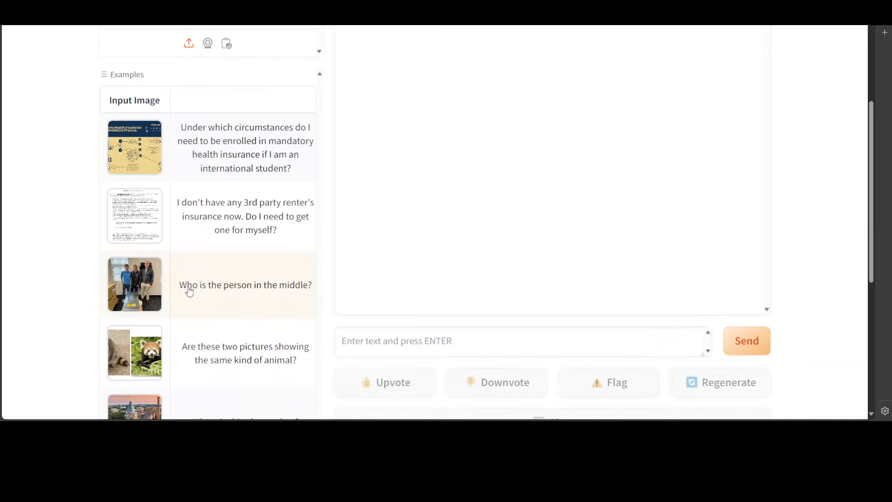
{"action": "mouse_move", "coordinate": [26, 328]}
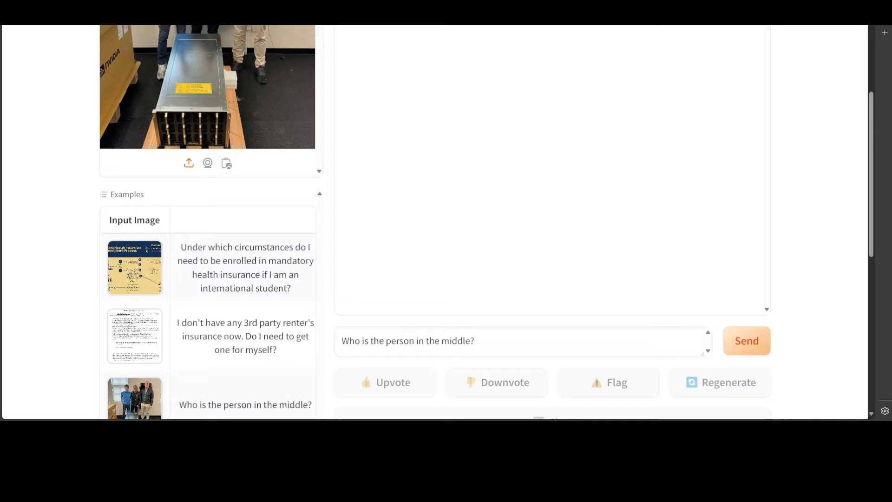
{"action": "scroll", "scroll_direction": "down", "scroll_amount": 3}
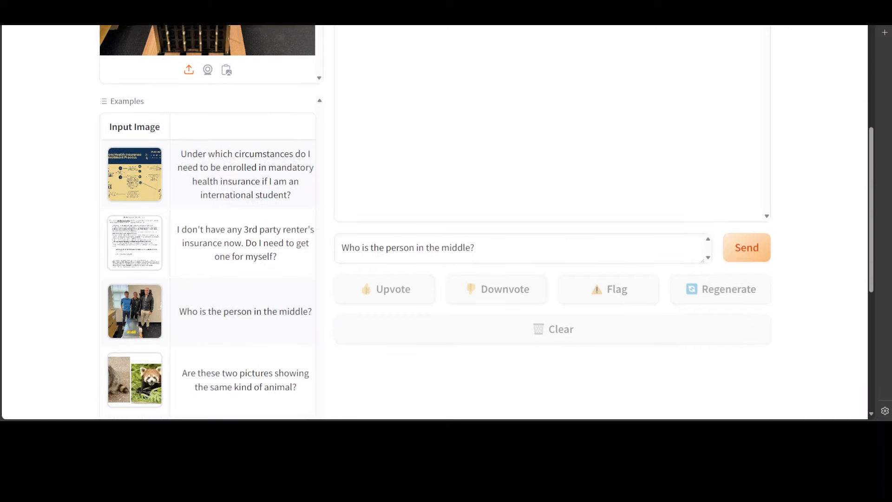
{"action": "scroll", "scroll_direction": "down", "scroll_amount": 3}
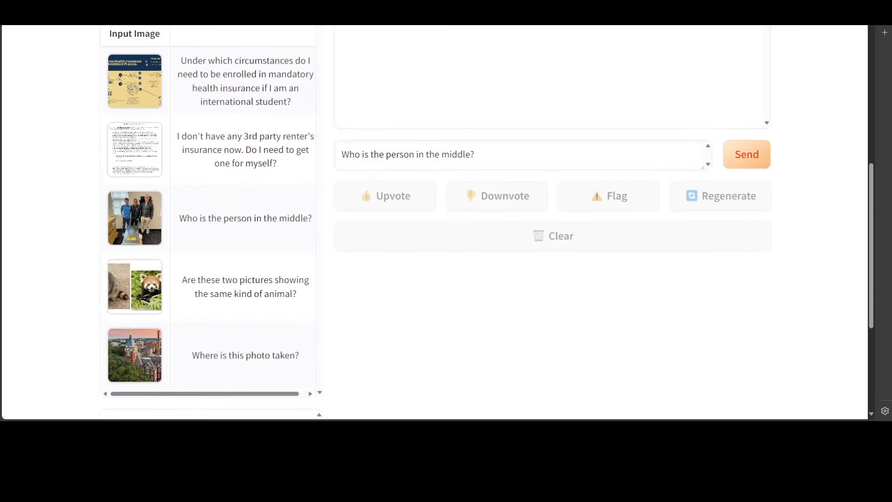
{"action": "scroll", "scroll_direction": "down", "scroll_amount": 3}
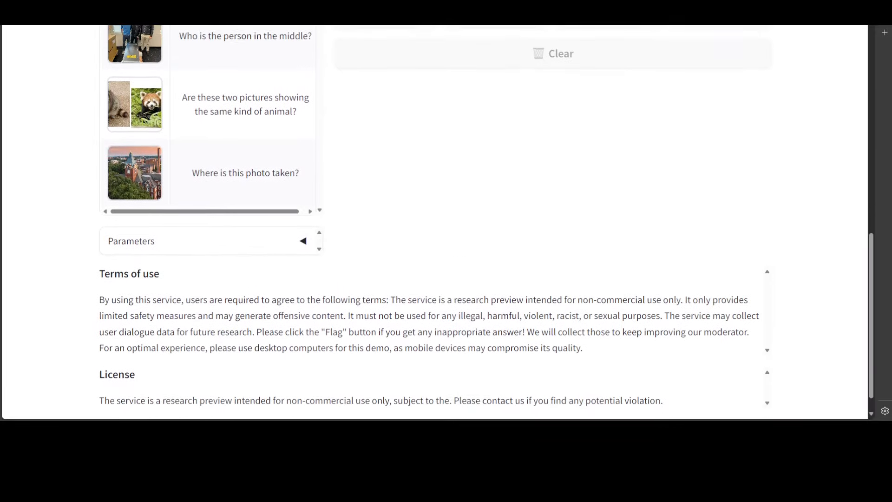
{"action": "scroll", "scroll_direction": "up", "scroll_amount": 3}
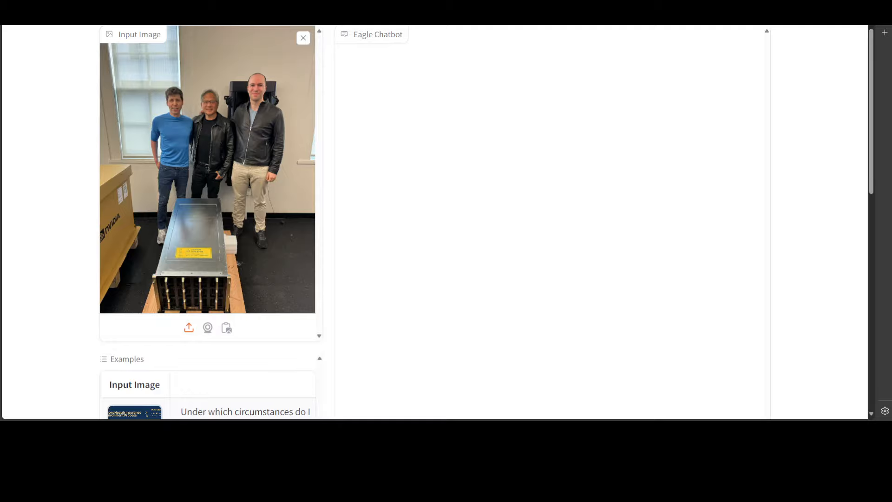
{"action": "scroll", "scroll_direction": "down", "scroll_amount": 3}
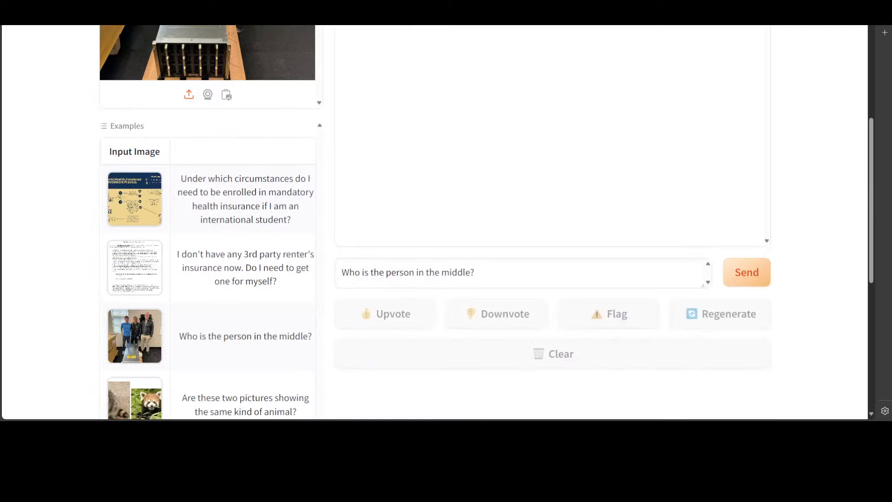
- Submit the example middle-person question and scroll back to read the 'Jen-Hsun Huang' answer
{"action": "left_click", "coordinate": [746, 272]}
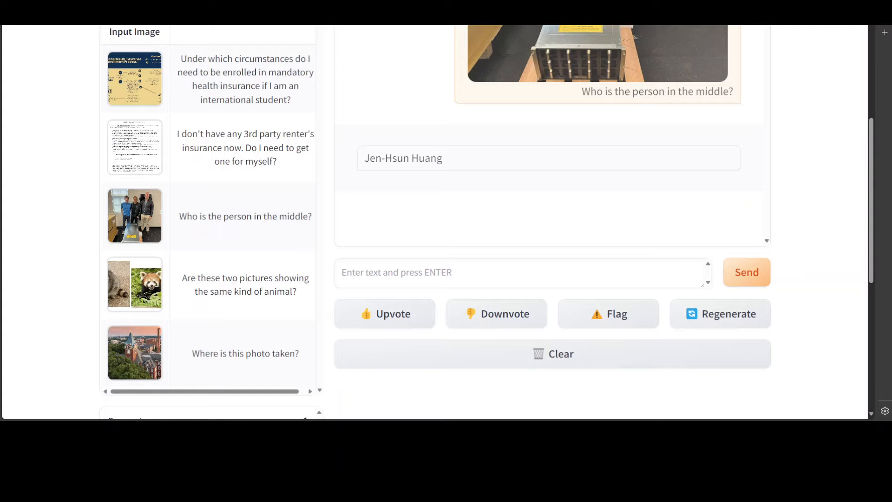
{"action": "scroll", "scroll_direction": "up", "scroll_amount": 3}
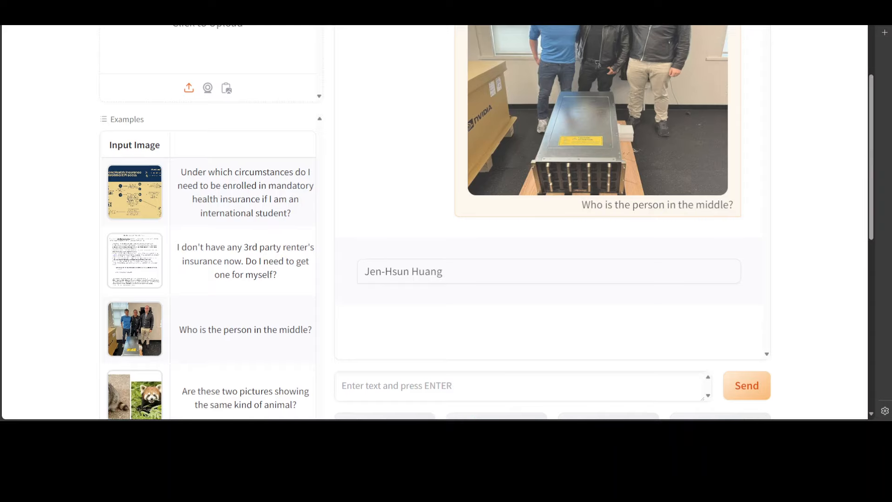
{"action": "scroll", "scroll_direction": "up", "scroll_amount": 3}
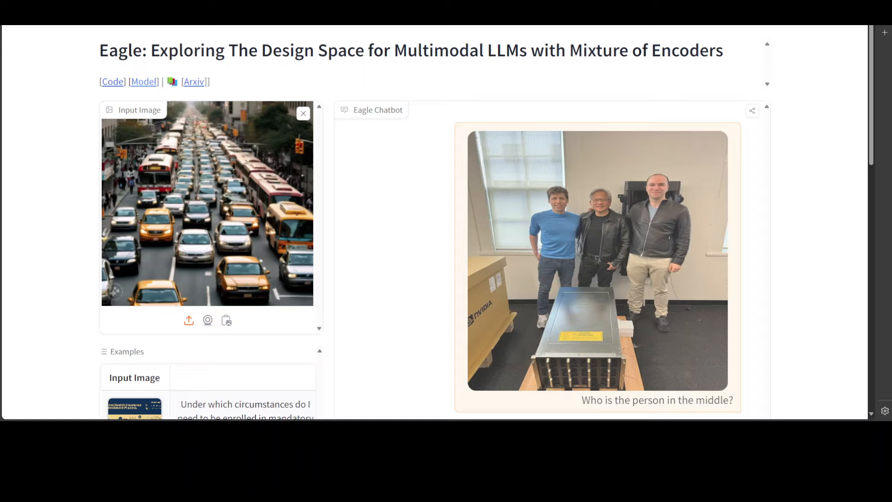
- Ask 'what are the traffic conditions on this road in the image?' and get the busy-street description
{"action": "scroll", "scroll_direction": "down", "scroll_amount": 3}
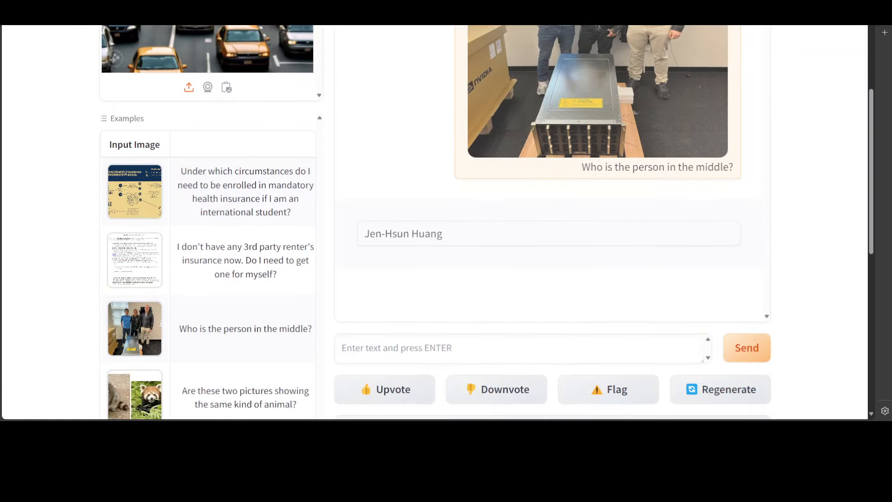
{"action": "type", "text": "what are the traffic conditions"}
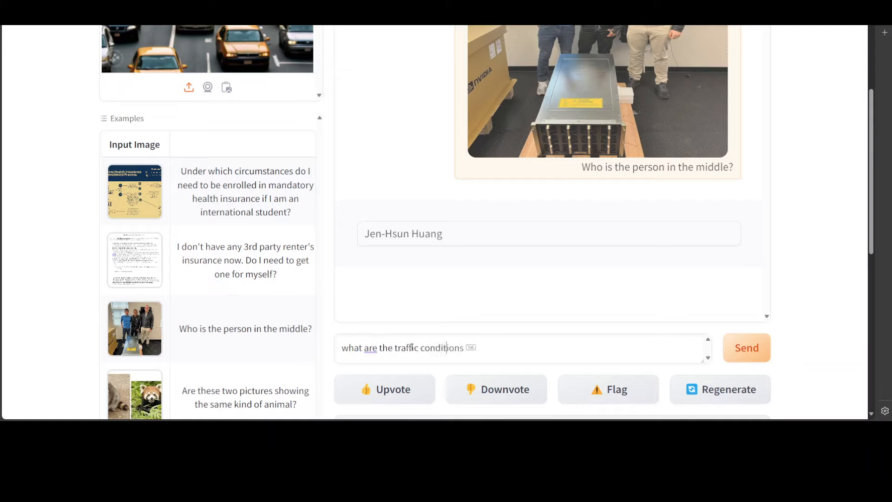
{"action": "type", "text": "on this road"}
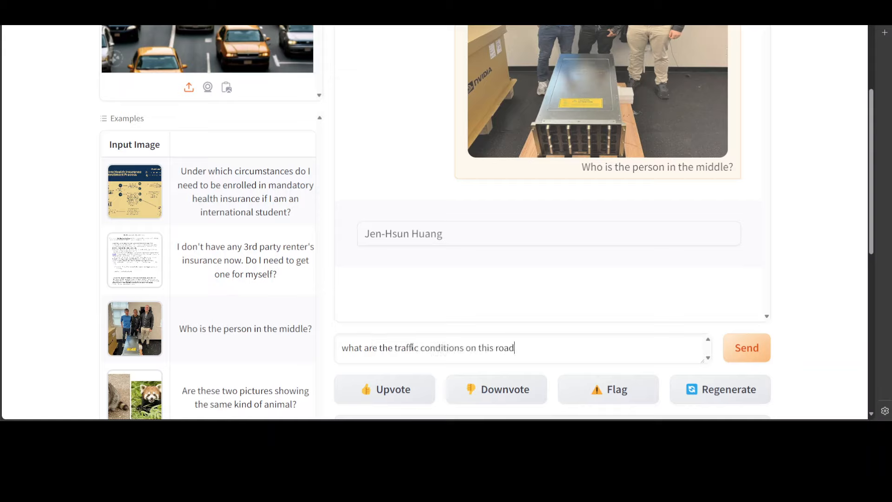
{"action": "type", "text": "in the image"}
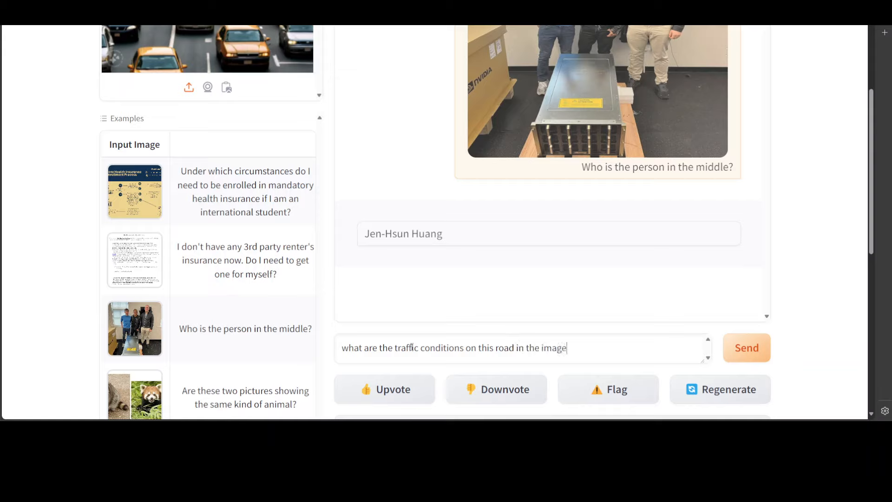
{"action": "type", "text": "?"}
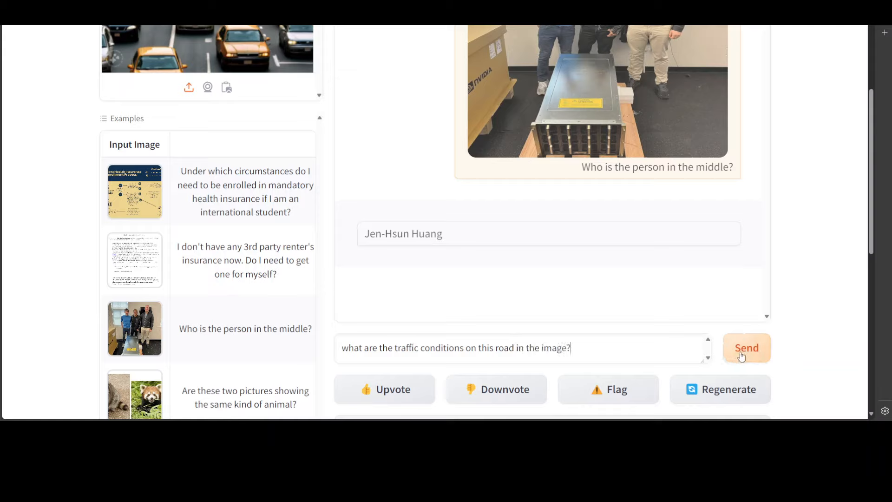
{"action": "left_click", "coordinate": [746, 348]}
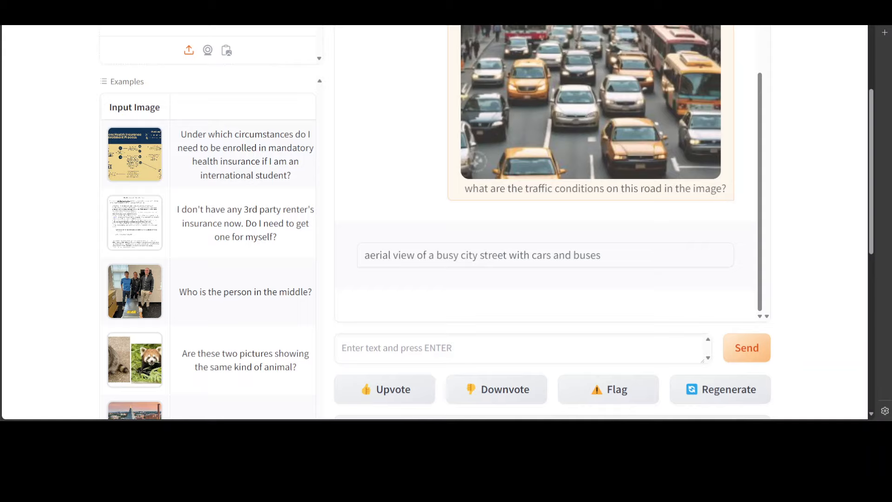
- Ask the follow-up 'is it traffic jam or not' about the street photo
{"action": "left_click", "coordinate": [392, 347]}
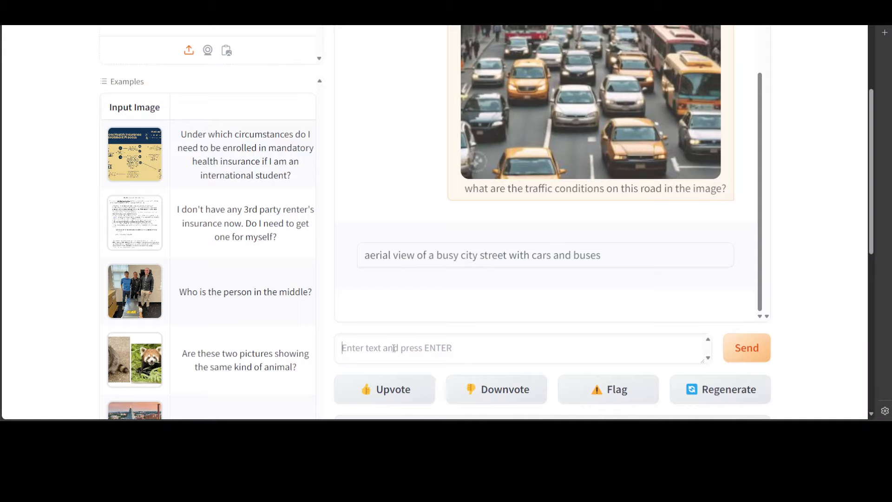
{"action": "type", "text": "is it traff"}
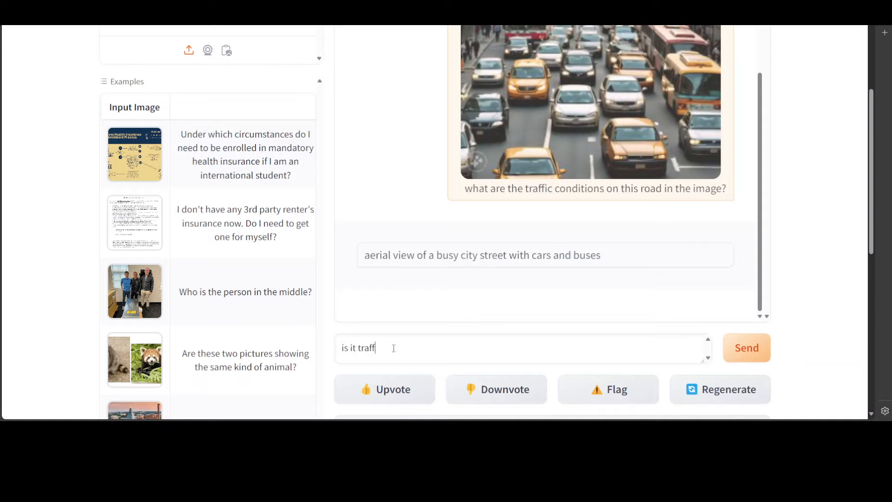
{"action": "type", "text": "ic jam or not"}
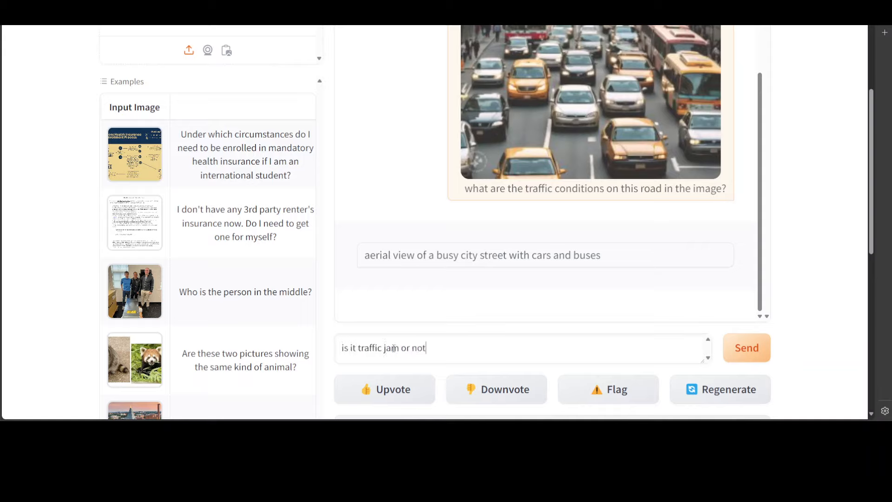
{"action": "left_click", "coordinate": [746, 348]}
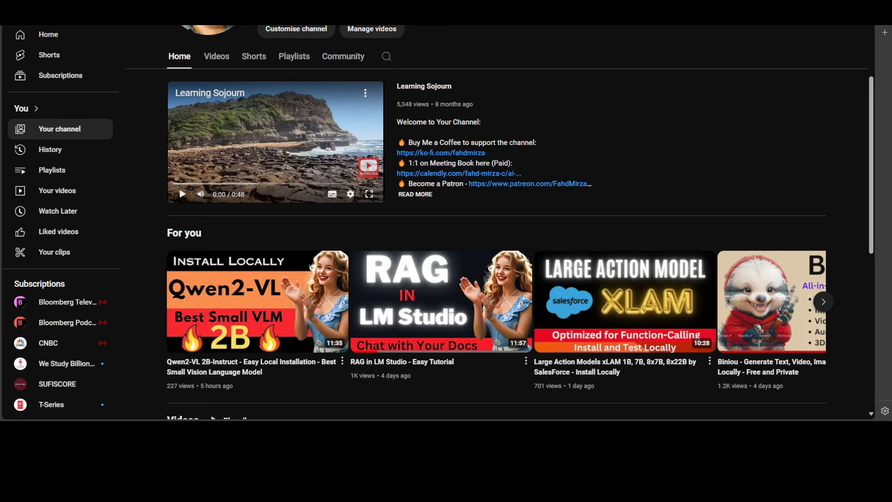
{"action": "mouse_move", "coordinate": [257, 301]}
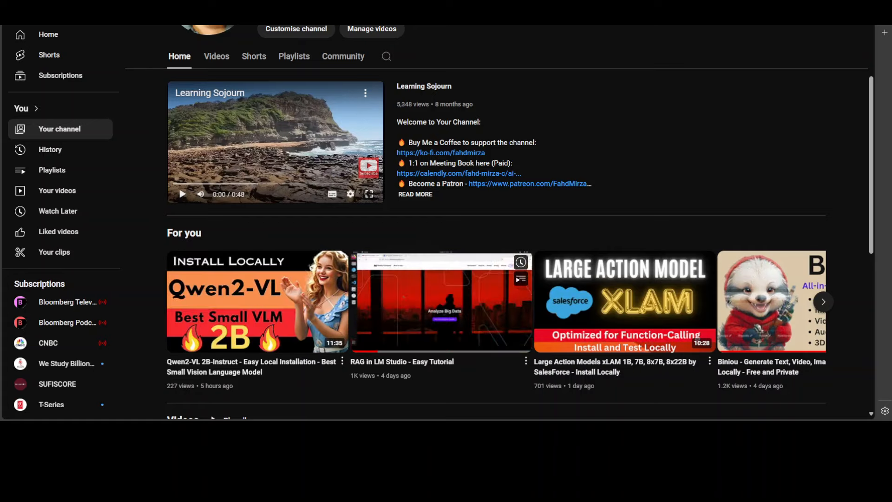
{"action": "mouse_move", "coordinate": [441, 301]}
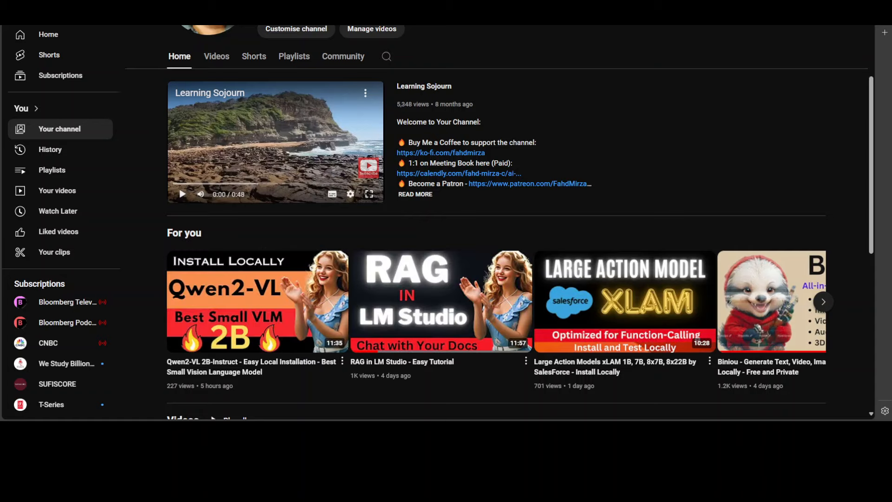
{"action": "mouse_move", "coordinate": [256, 300]}
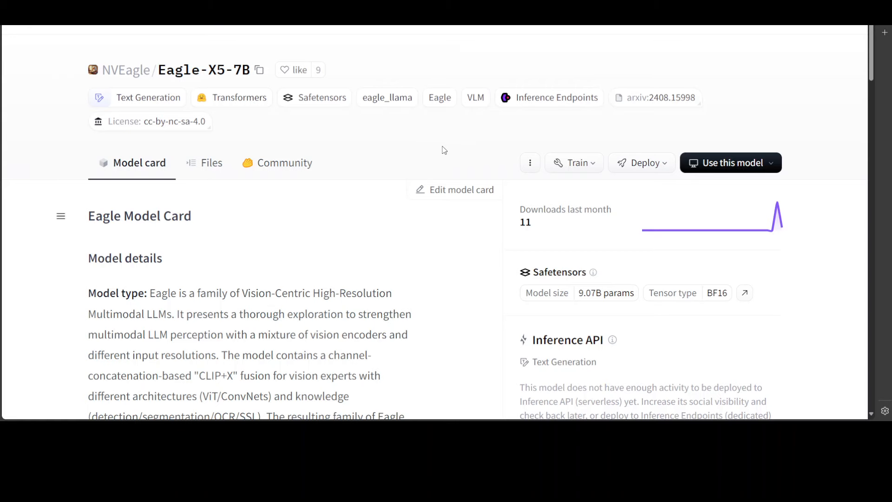
{"action": "mouse_move", "coordinate": [460, 147]}
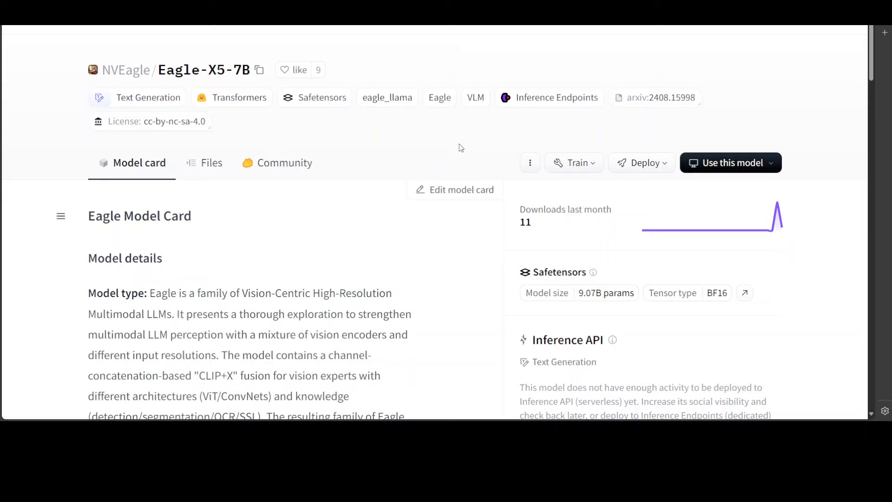
{"action": "mouse_move", "coordinate": [300, 253]}
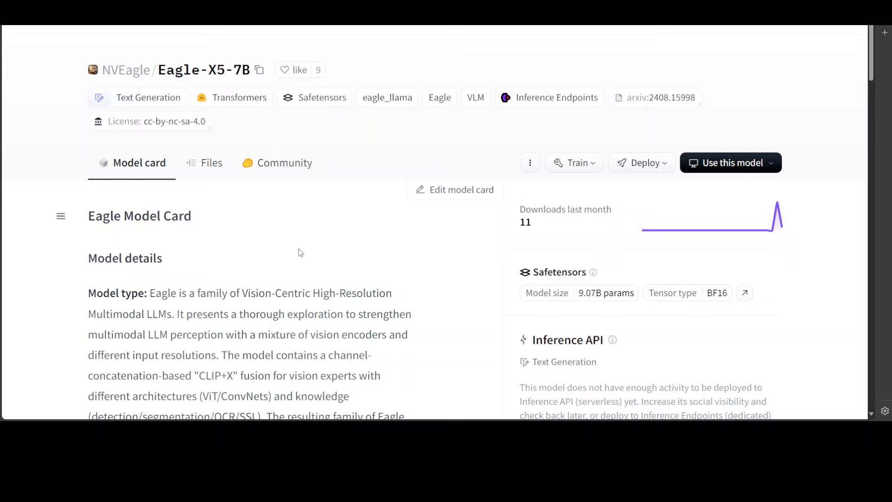